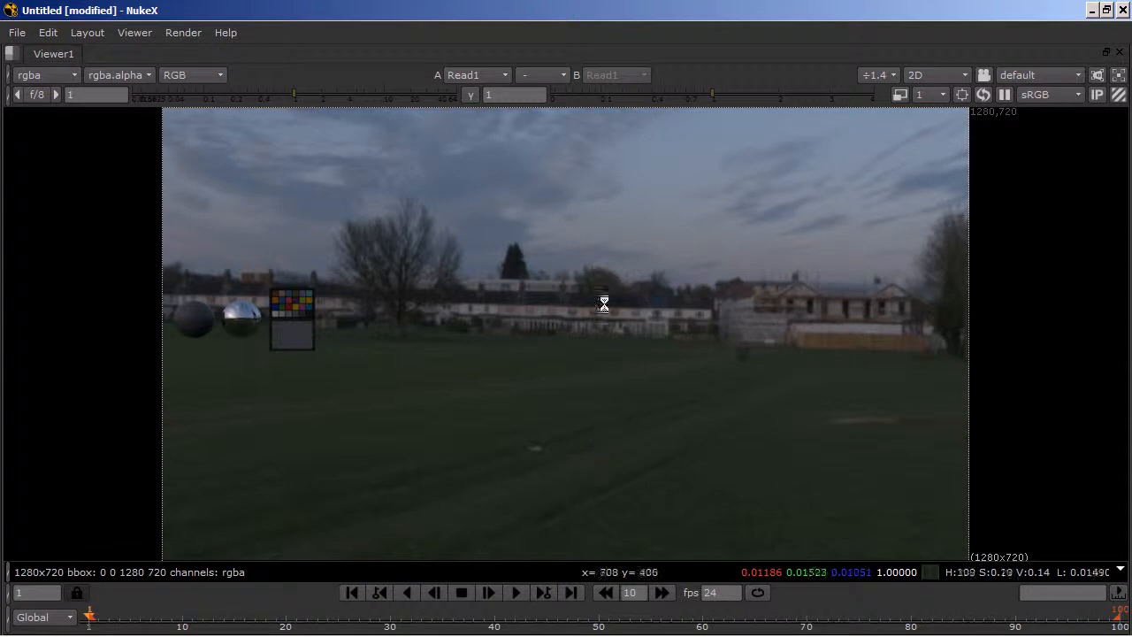
Navigate from digitalTutors_lightingVfx into the documents folder and open compensationHDRI.xlsx.
{"action": "left_click", "coordinate": [214, 629]}
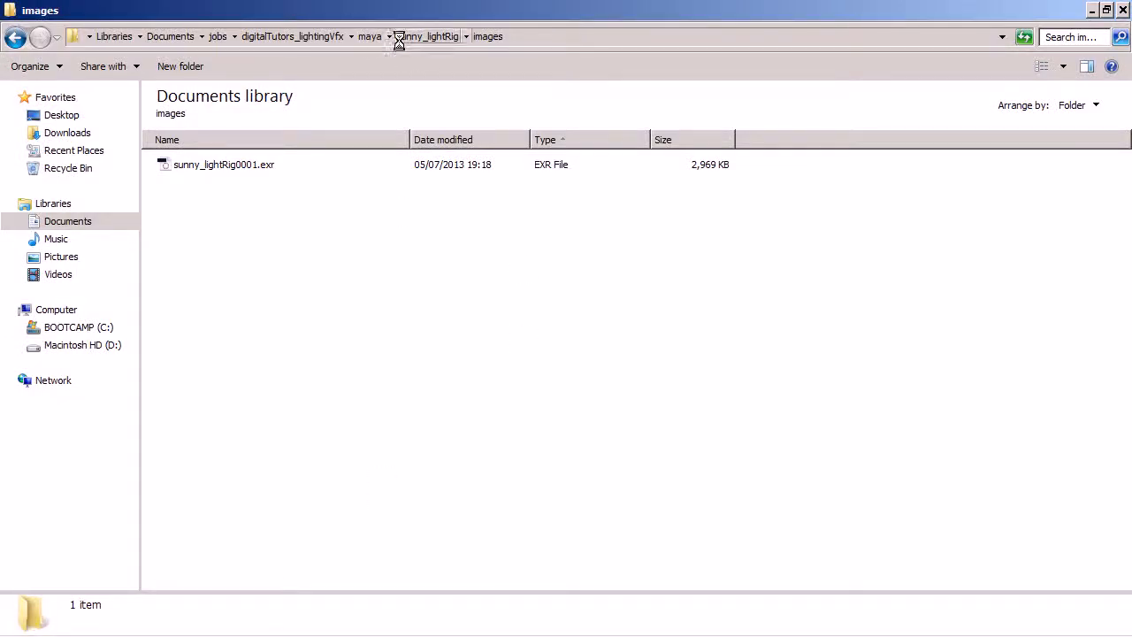
{"action": "left_click", "coordinate": [370, 36]}
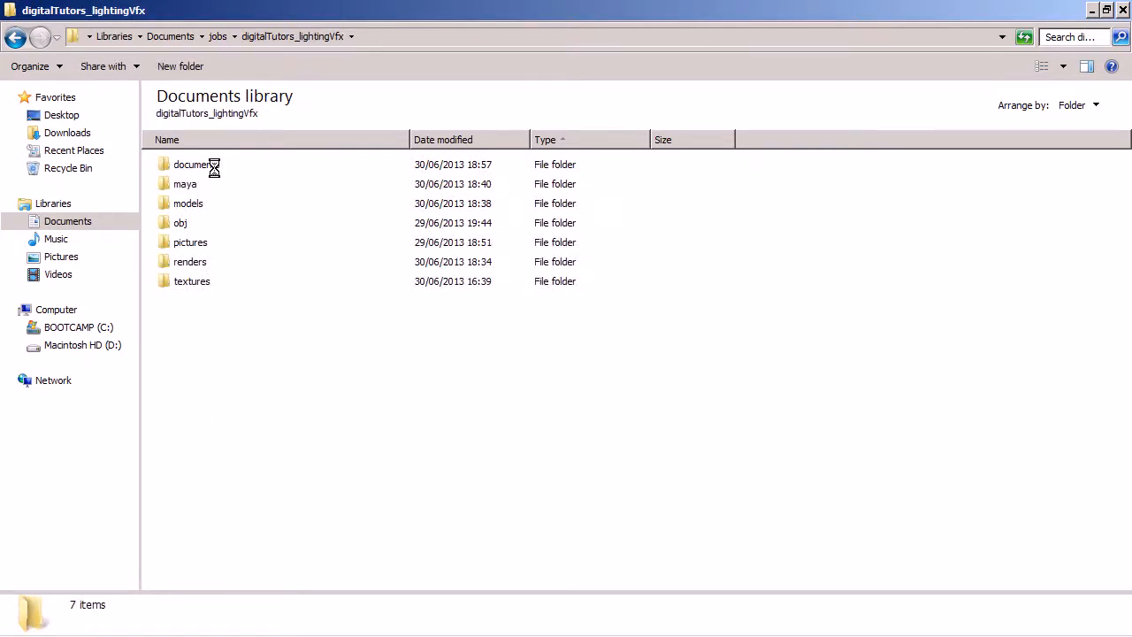
{"action": "left_click", "coordinate": [196, 163]}
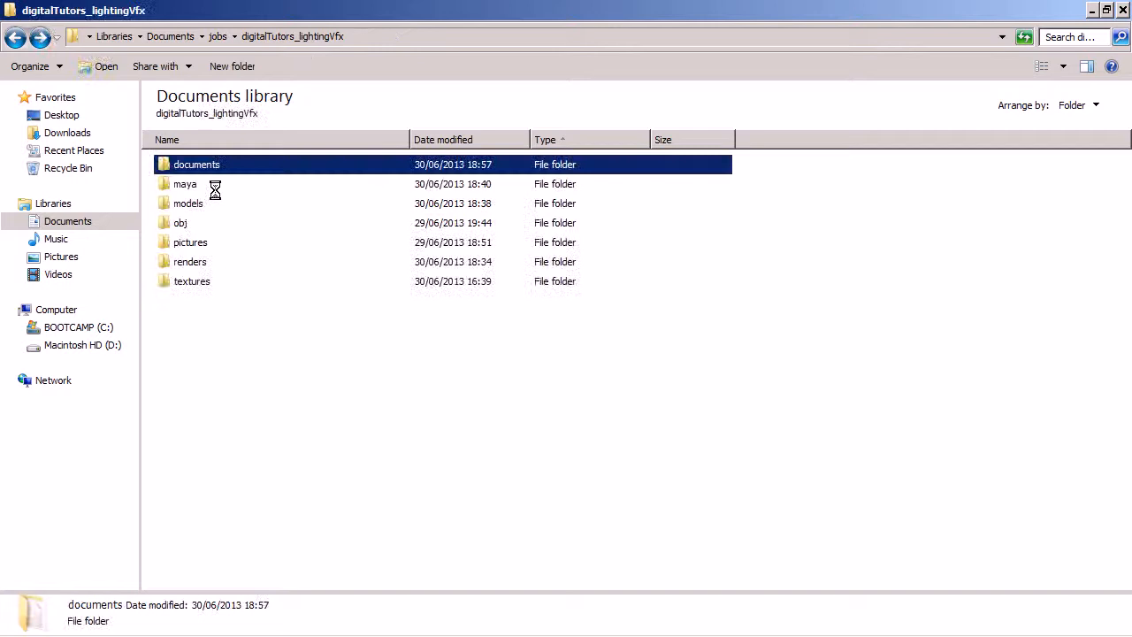
{"action": "double_click", "coordinate": [197, 162]}
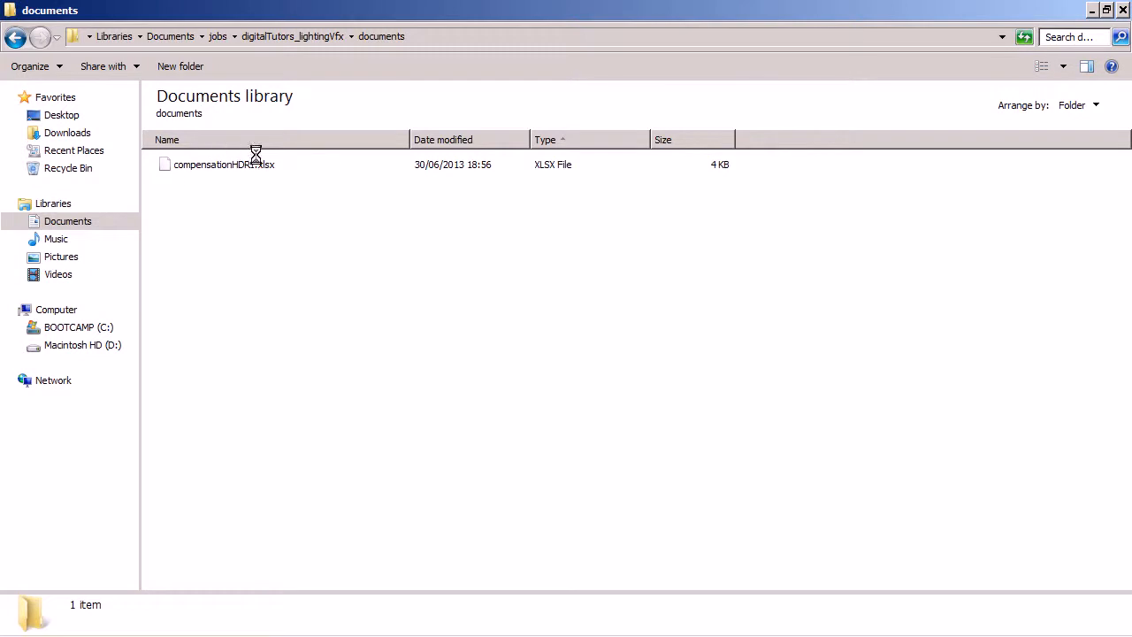
{"action": "left_click", "coordinate": [223, 163]}
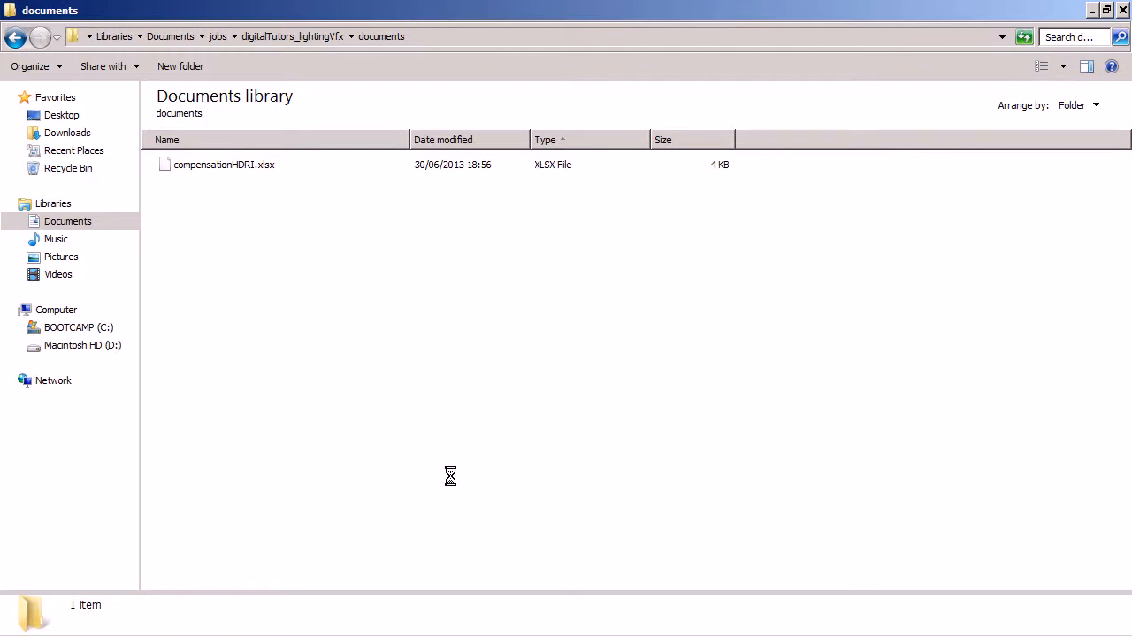
{"action": "mouse_move", "coordinate": [192, 629]}
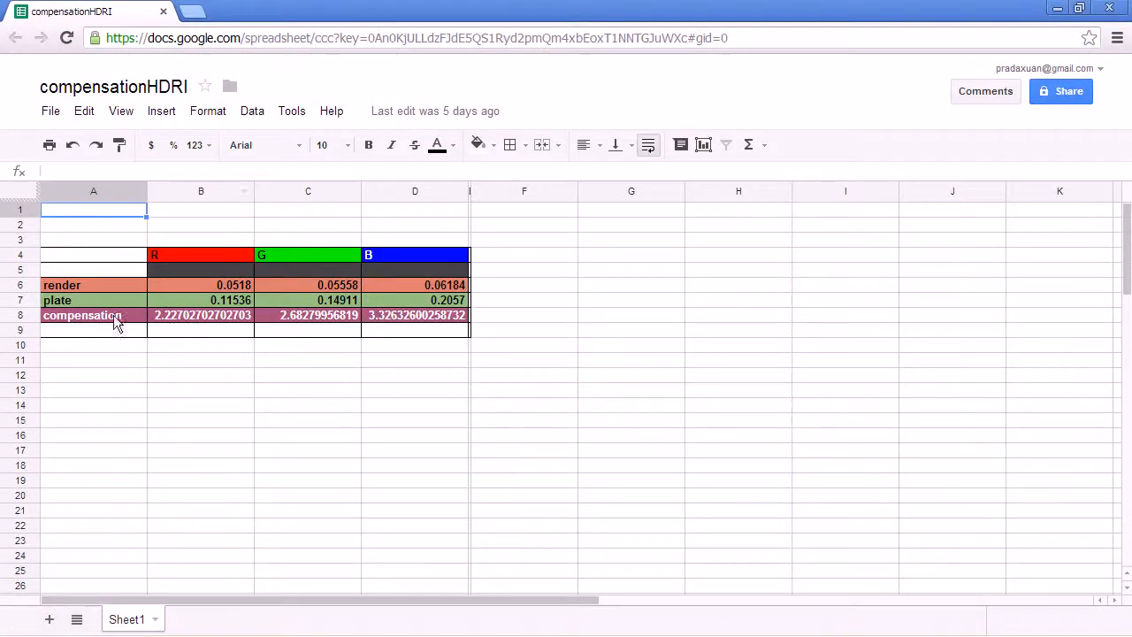
{"action": "mouse_move", "coordinate": [315, 233]}
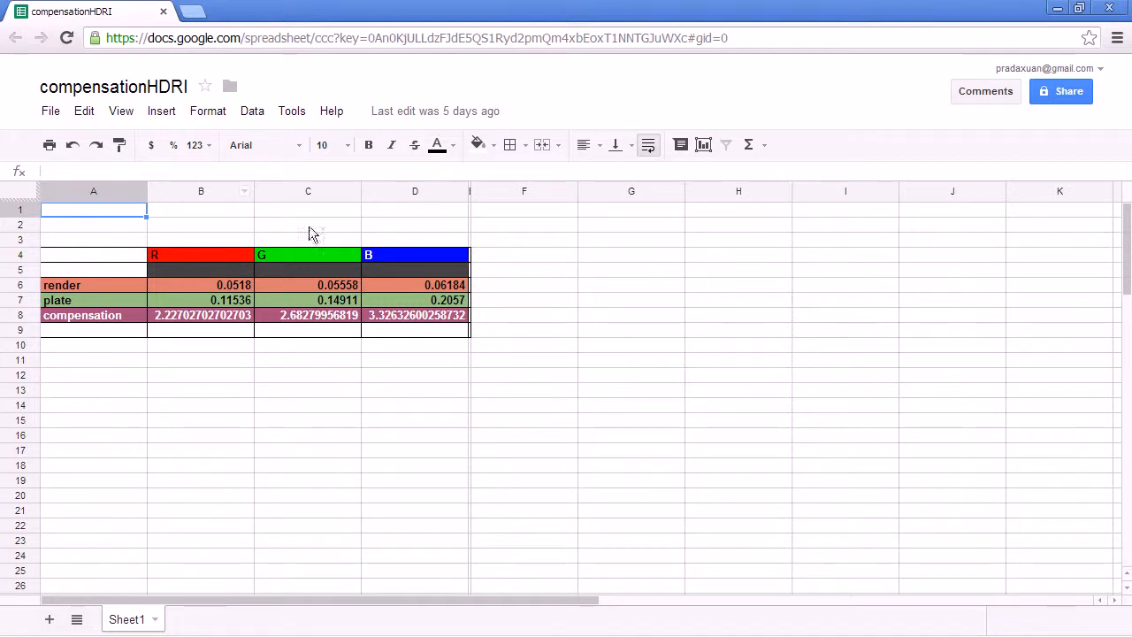
{"action": "mouse_move", "coordinate": [230, 259]}
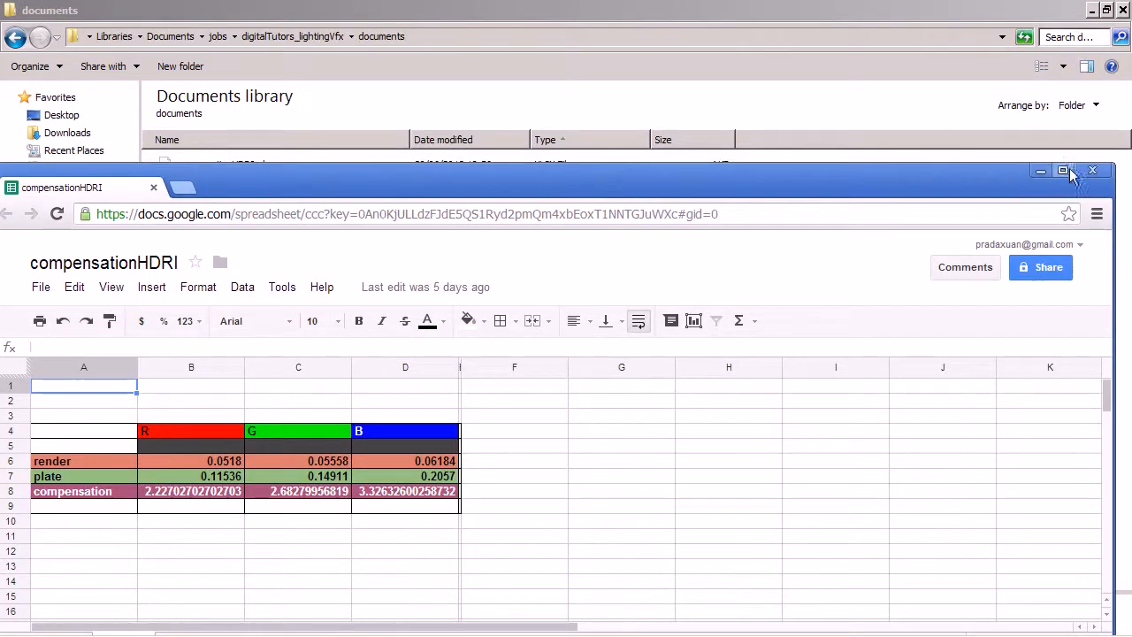
Maximise the compensationHDRI sheet window and bring the NukeX viewer forward.
{"action": "left_click", "coordinate": [1061, 170]}
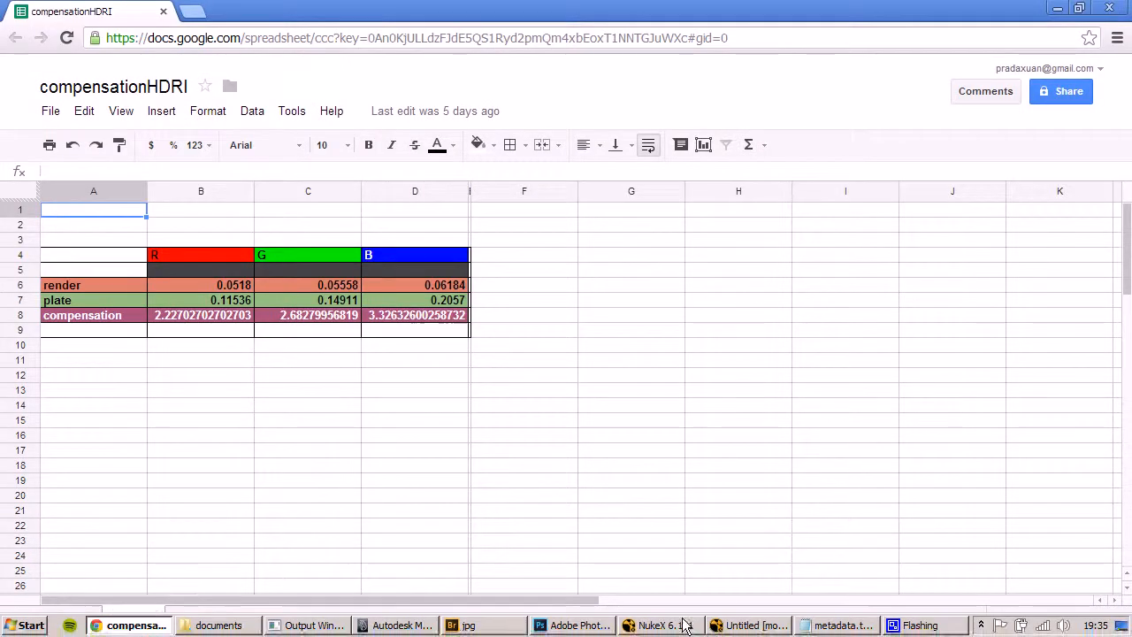
{"action": "left_click", "coordinate": [658, 626]}
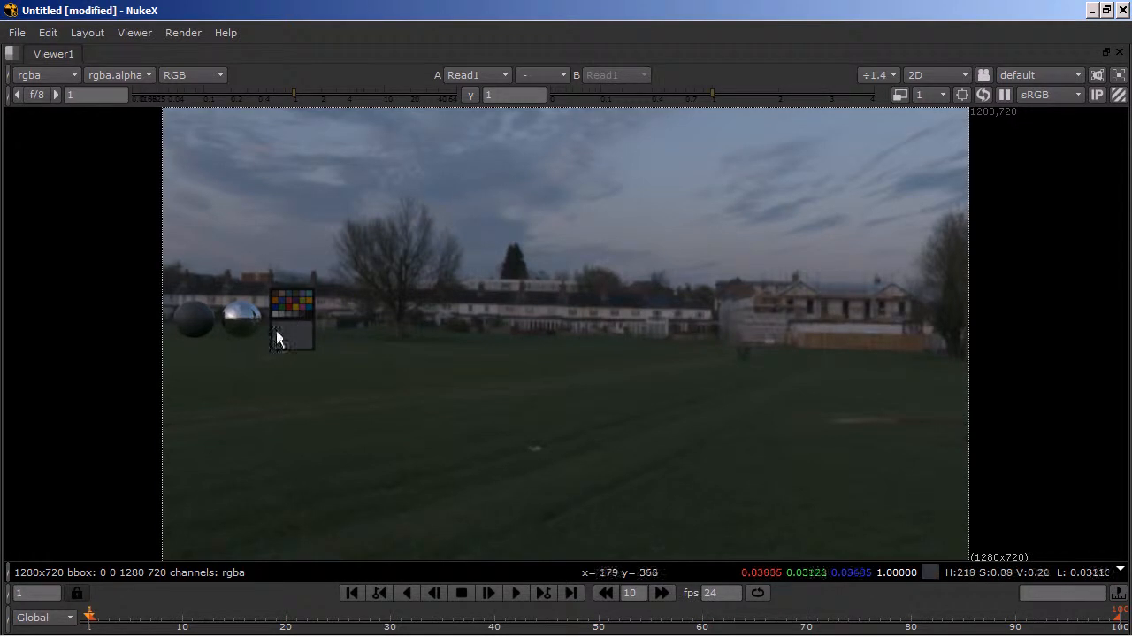
{"action": "mouse_move", "coordinate": [799, 371]}
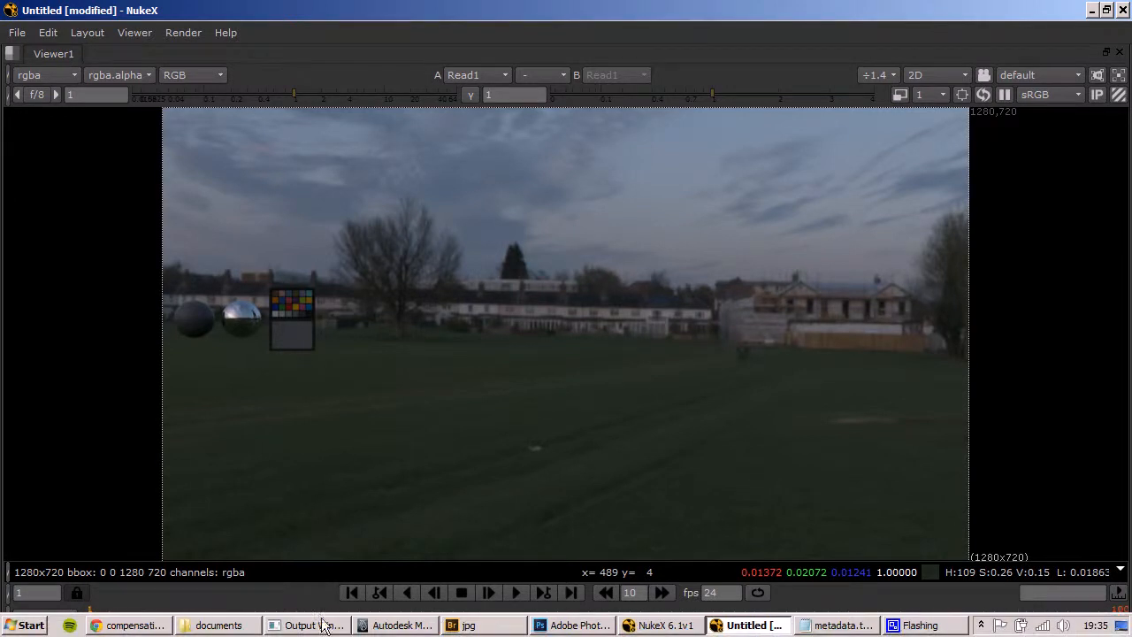
Inspect the red render (B6), plate (B7) and the =B7/B6 compensation formula in B8.
{"action": "left_click", "coordinate": [124, 626]}
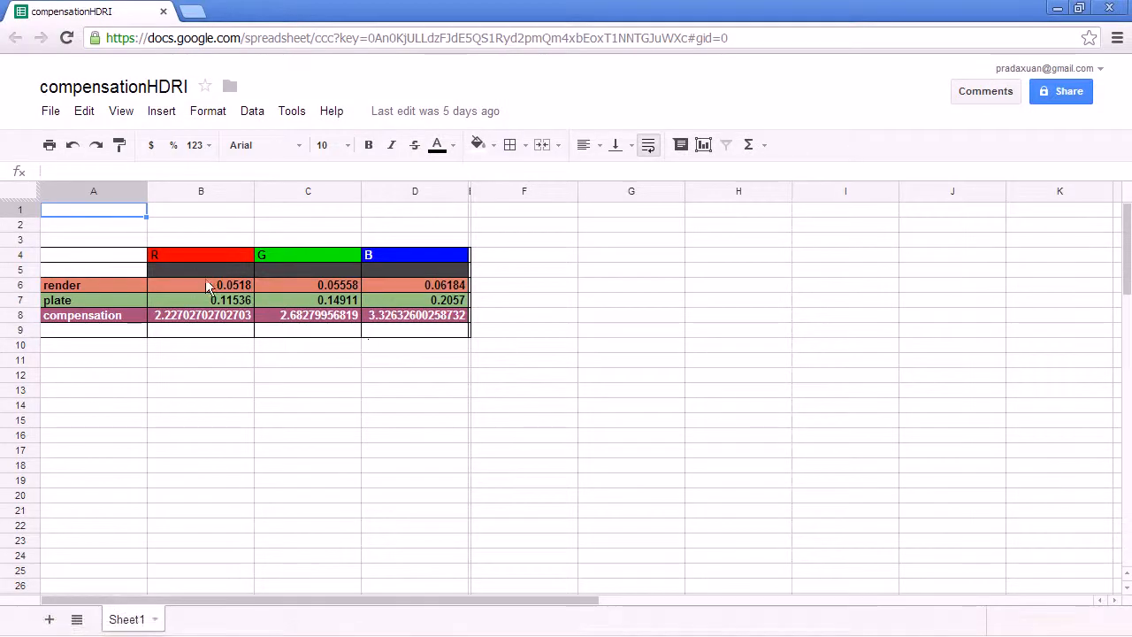
{"action": "left_click", "coordinate": [202, 285]}
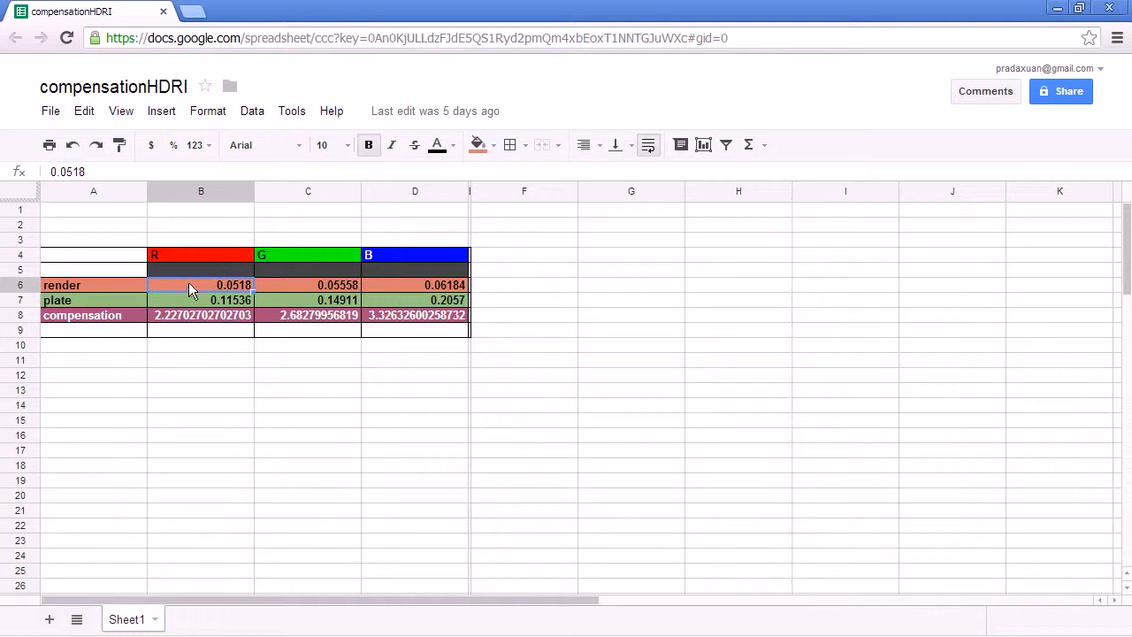
{"action": "mouse_move", "coordinate": [387, 264]}
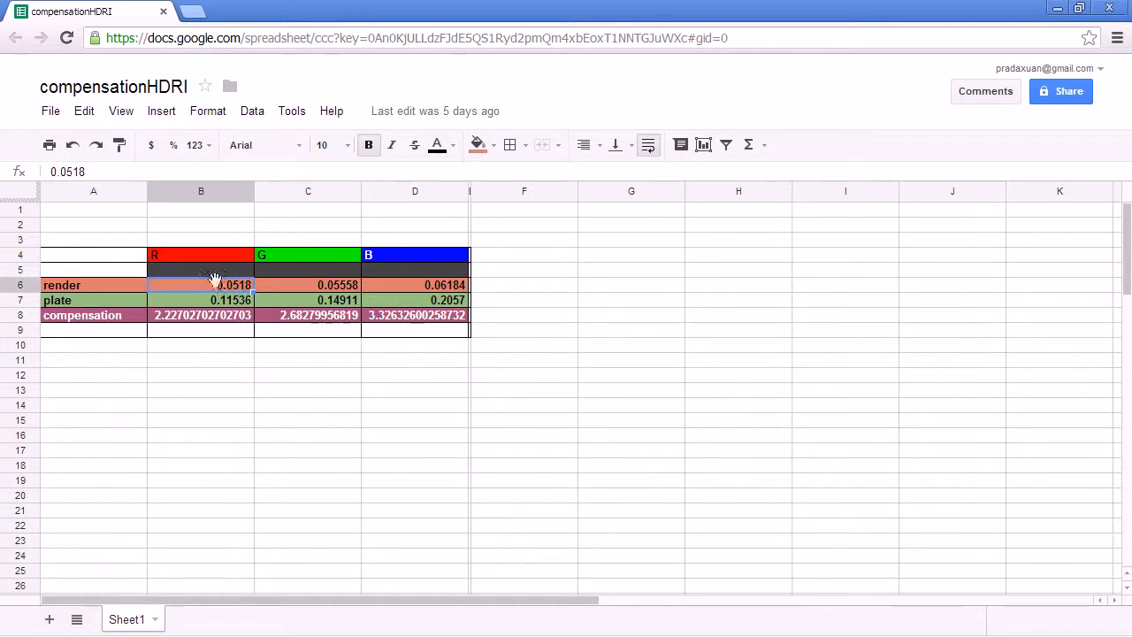
{"action": "left_click", "coordinate": [199, 301]}
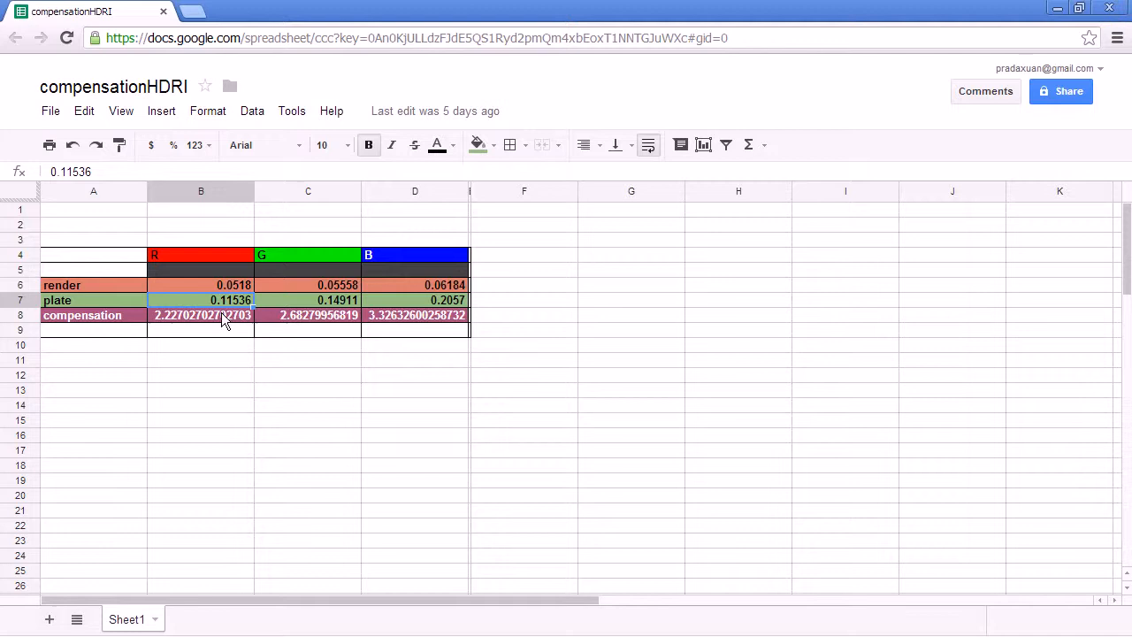
{"action": "left_click", "coordinate": [202, 315]}
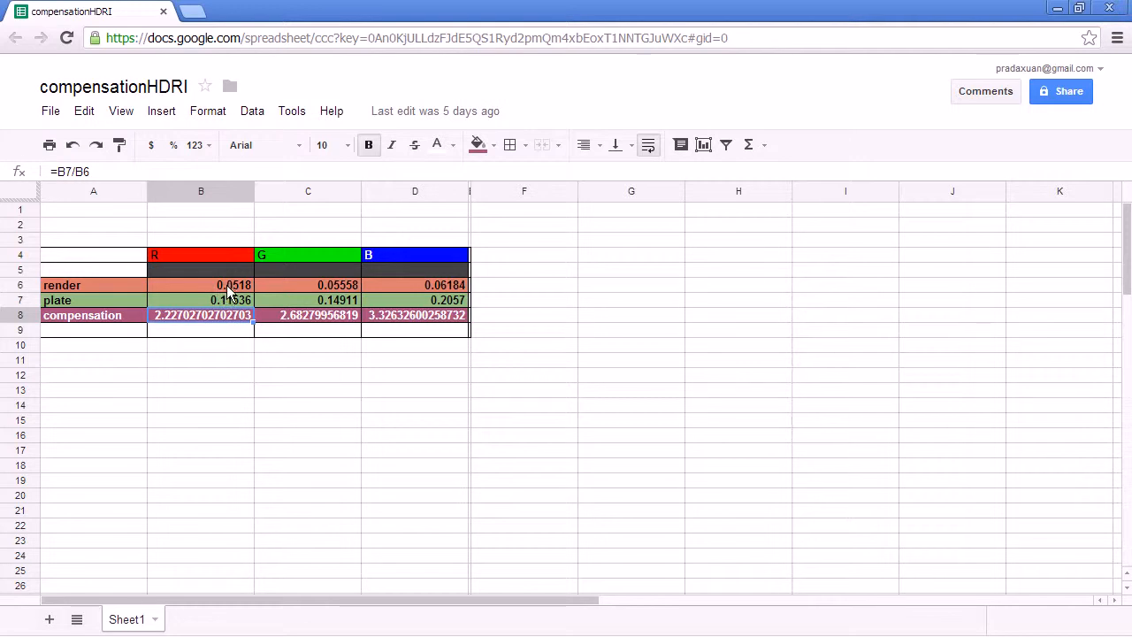
{"action": "left_click", "coordinate": [201, 301]}
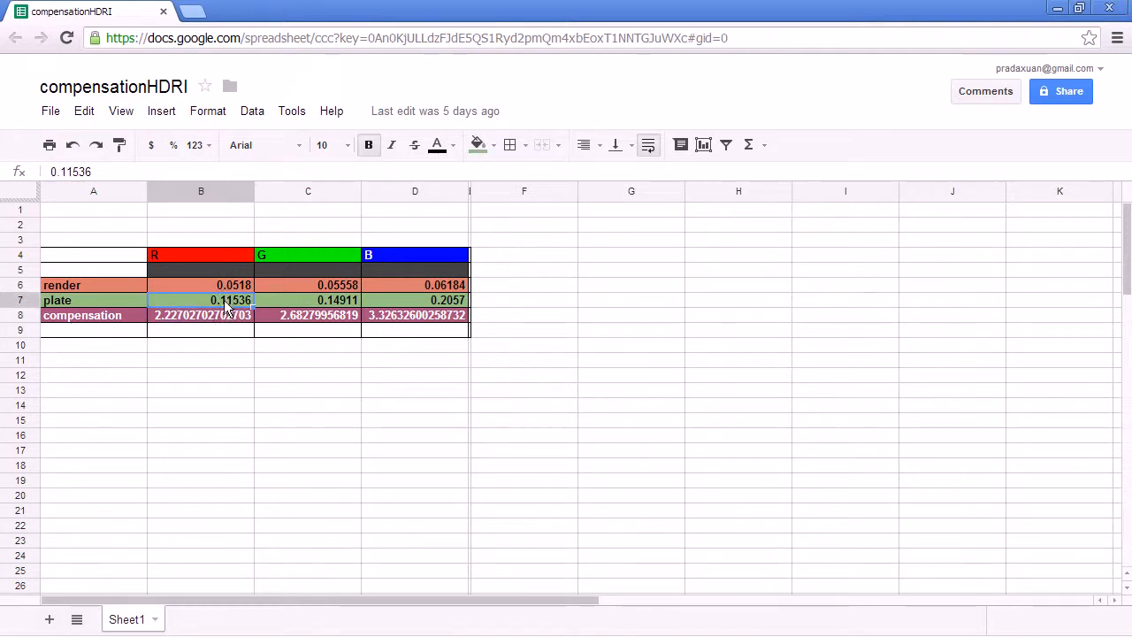
{"action": "left_click", "coordinate": [201, 285]}
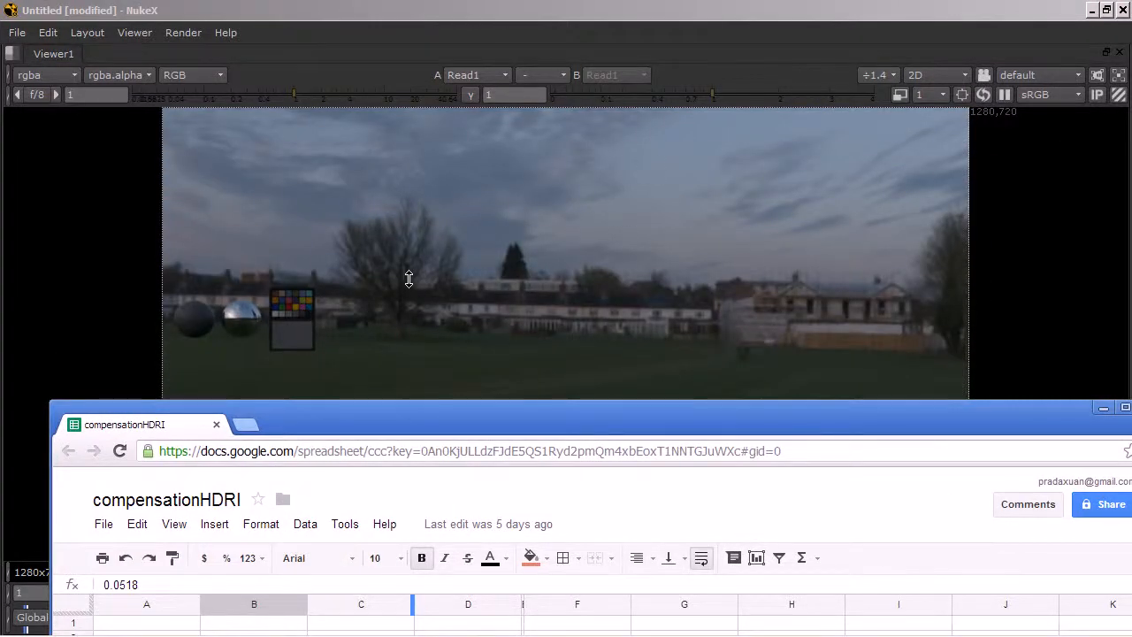
{"action": "left_click_drag", "start_coordinate": [142, 425], "coordinate": [687, 305]}
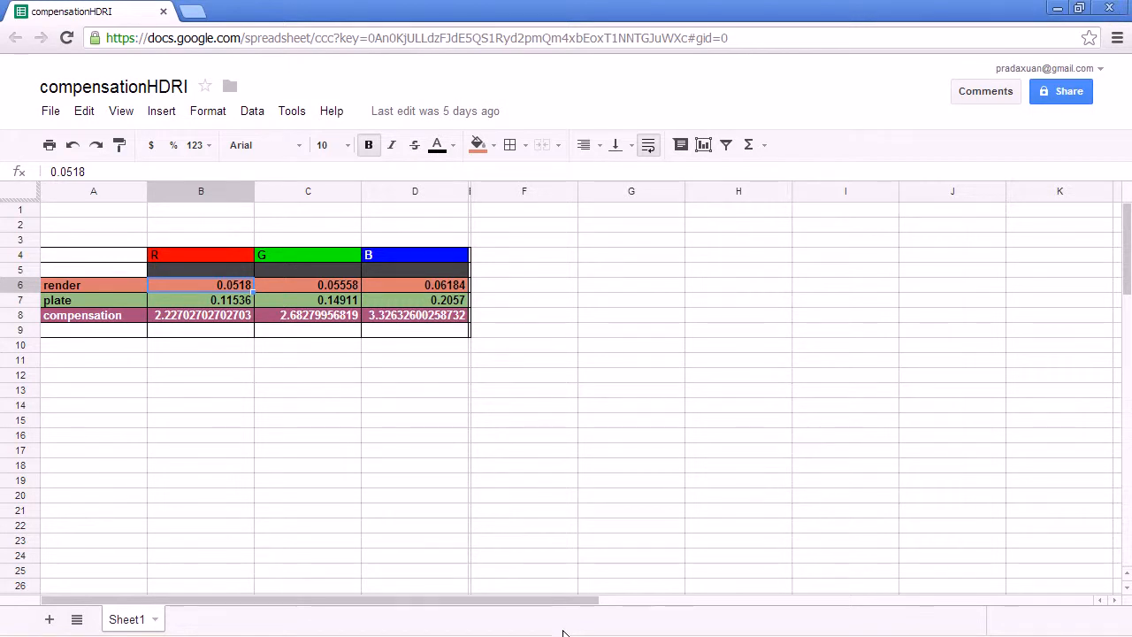
{"action": "mouse_move", "coordinate": [706, 212]}
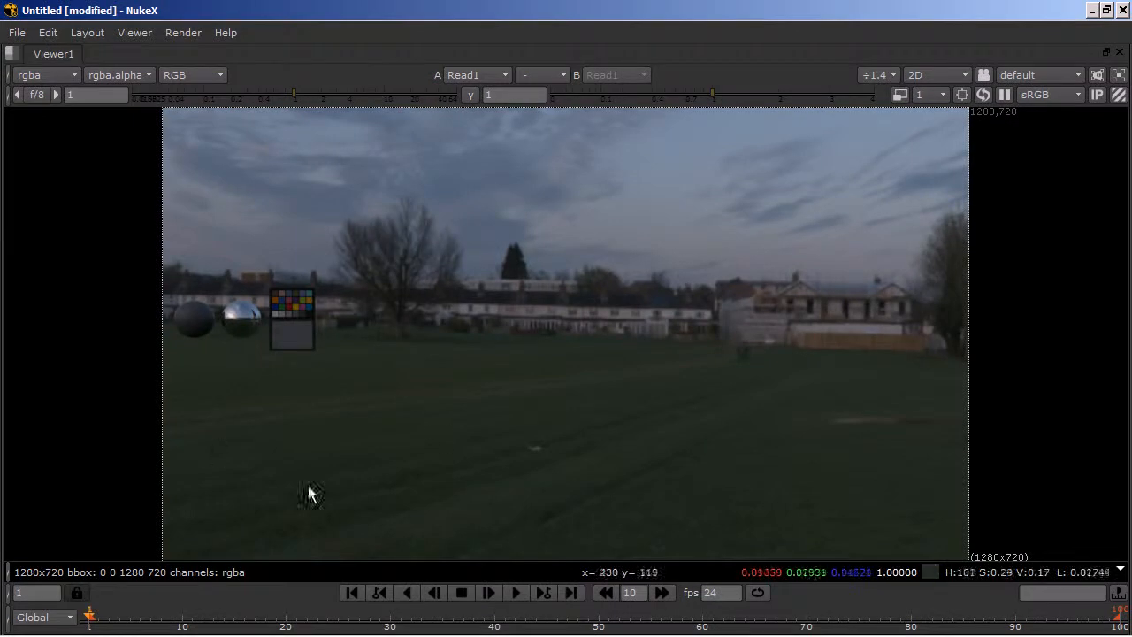
{"action": "mouse_move", "coordinate": [317, 292]}
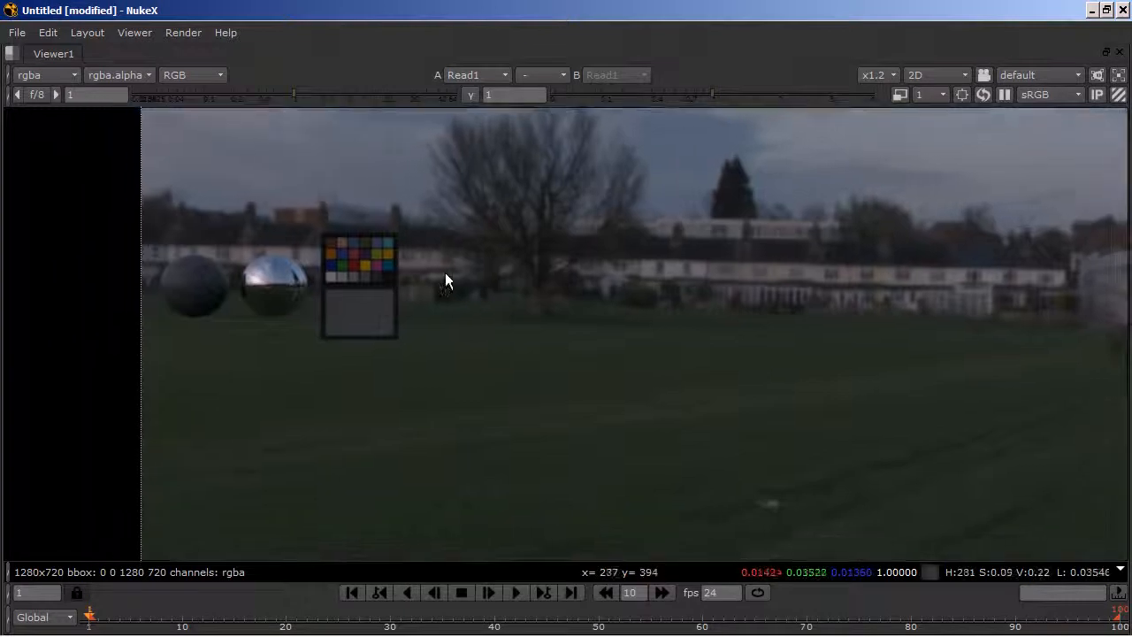
Zoom the NukeX viewer in on the colour chart and grey ball.
{"action": "scroll", "scroll_direction": "up", "scroll_amount": 3}
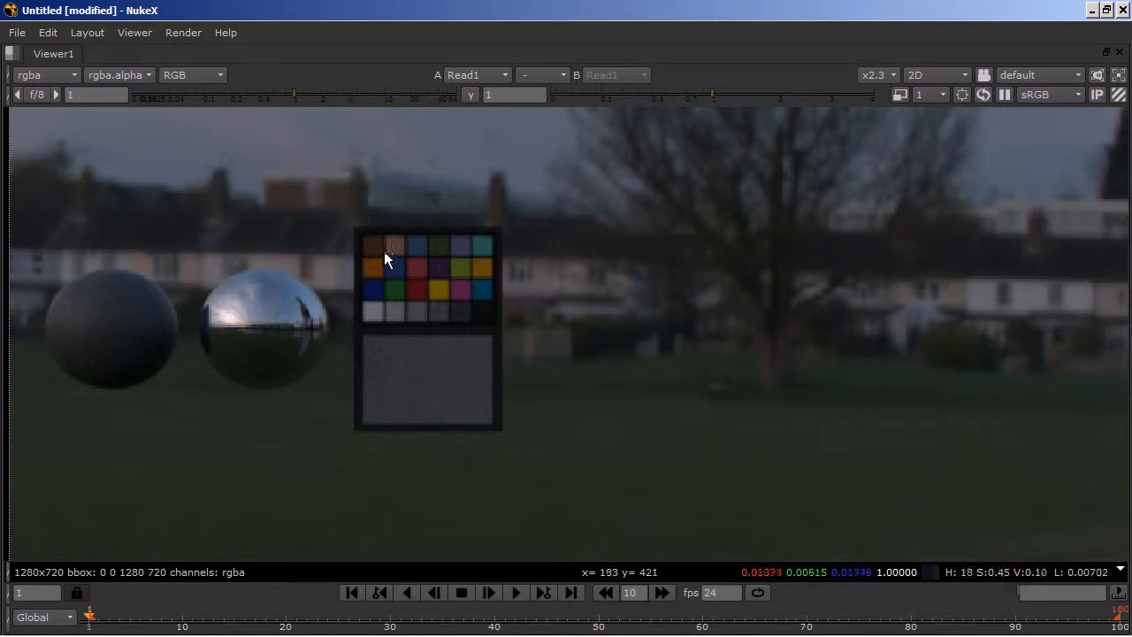
{"action": "mouse_move", "coordinate": [368, 319]}
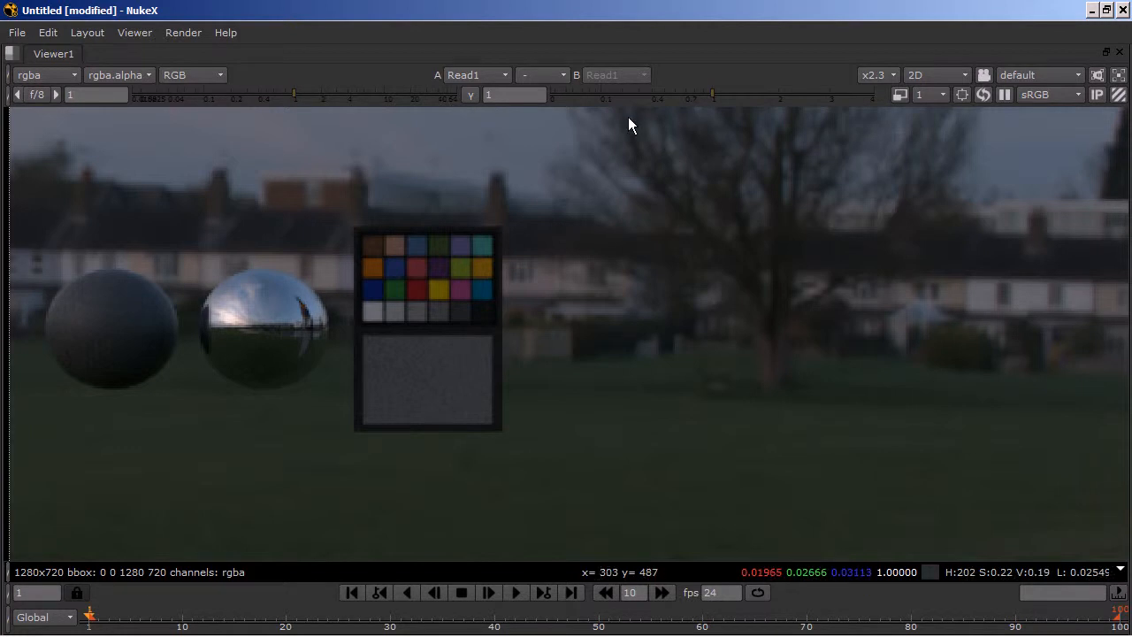
{"action": "mouse_move", "coordinate": [411, 328]}
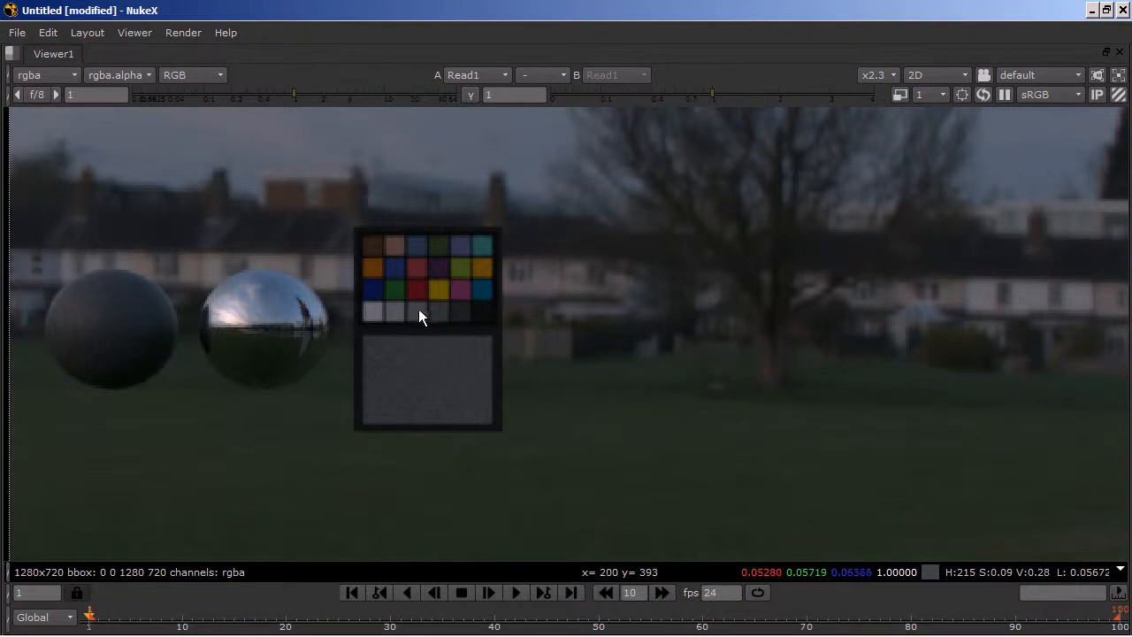
{"action": "mouse_move", "coordinate": [415, 315]}
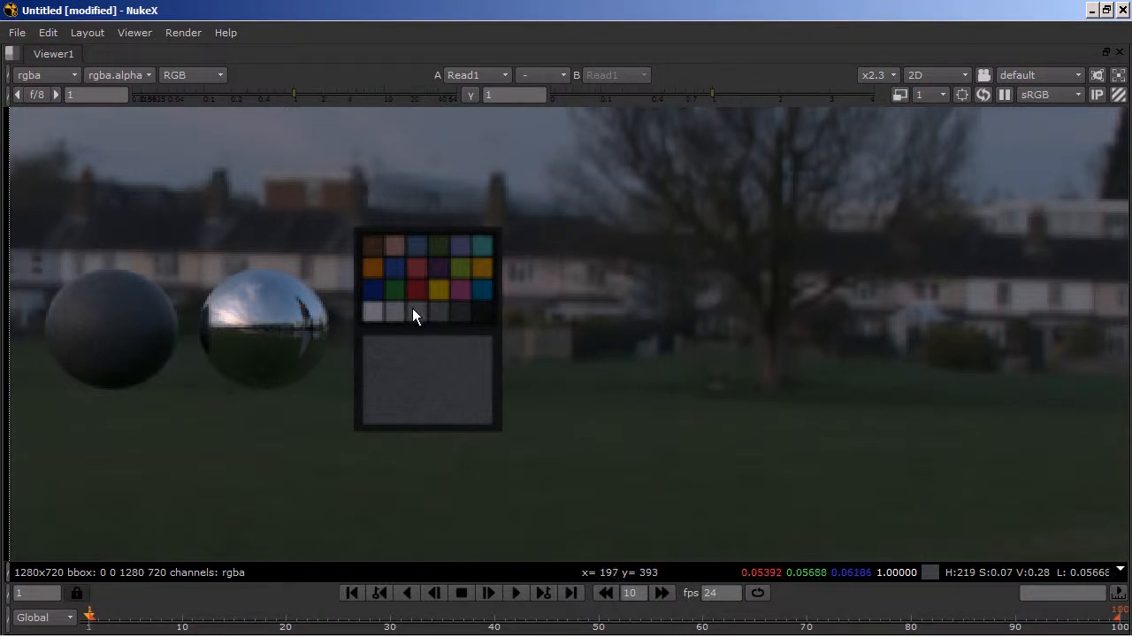
{"action": "mouse_move", "coordinate": [411, 325]}
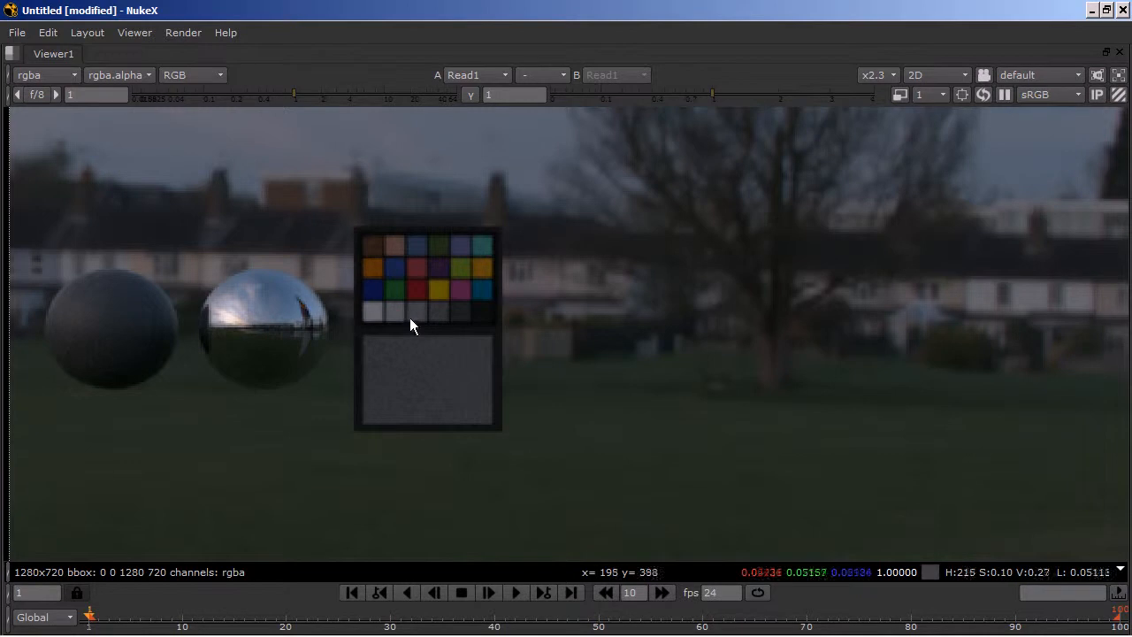
{"action": "mouse_move", "coordinate": [418, 310]}
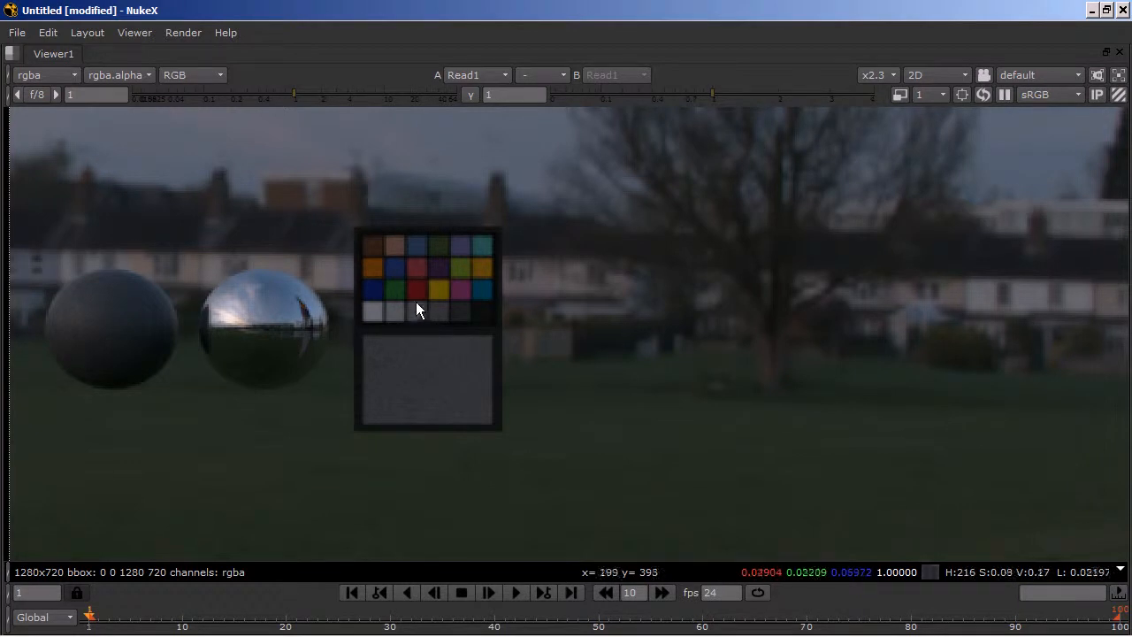
{"action": "mouse_move", "coordinate": [433, 317]}
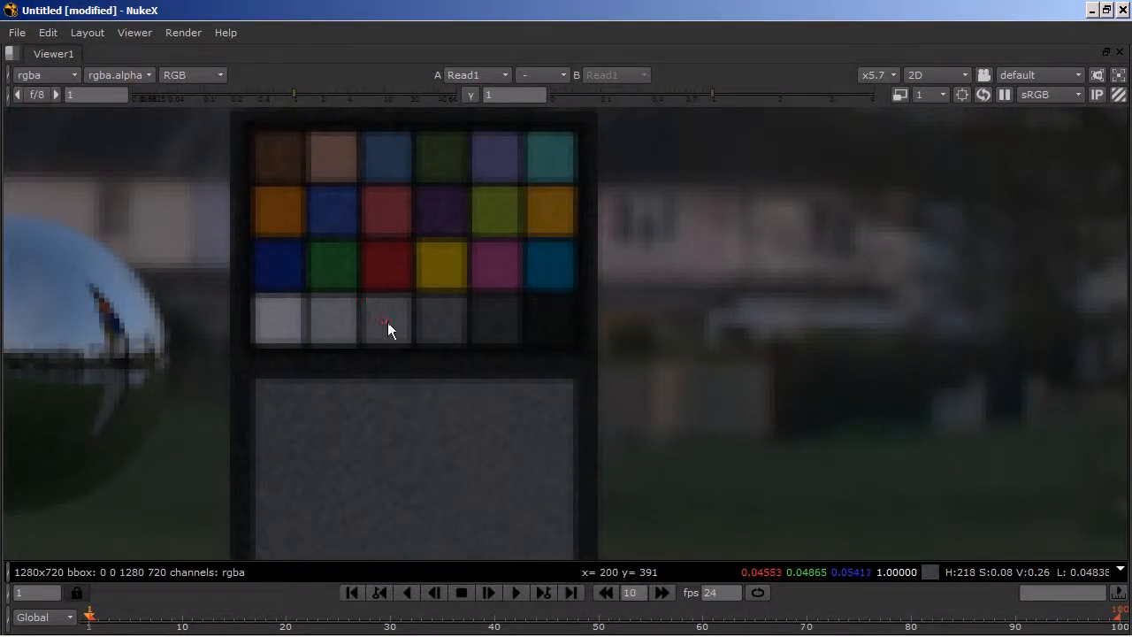
{"action": "mouse_move", "coordinate": [371, 315]}
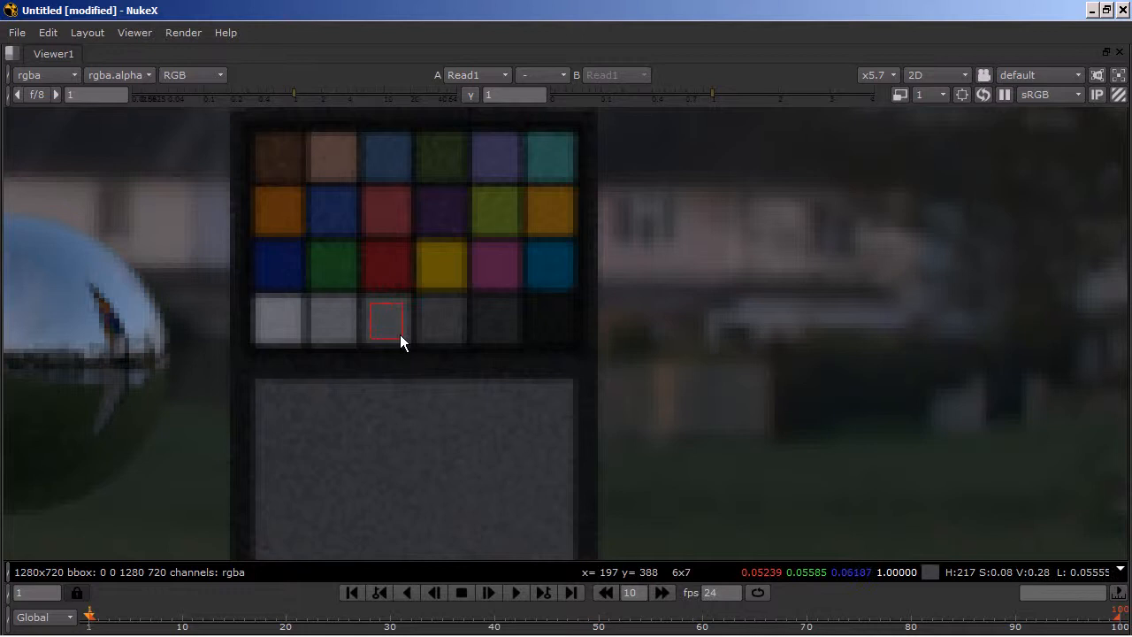
{"action": "mouse_move", "coordinate": [757, 584]}
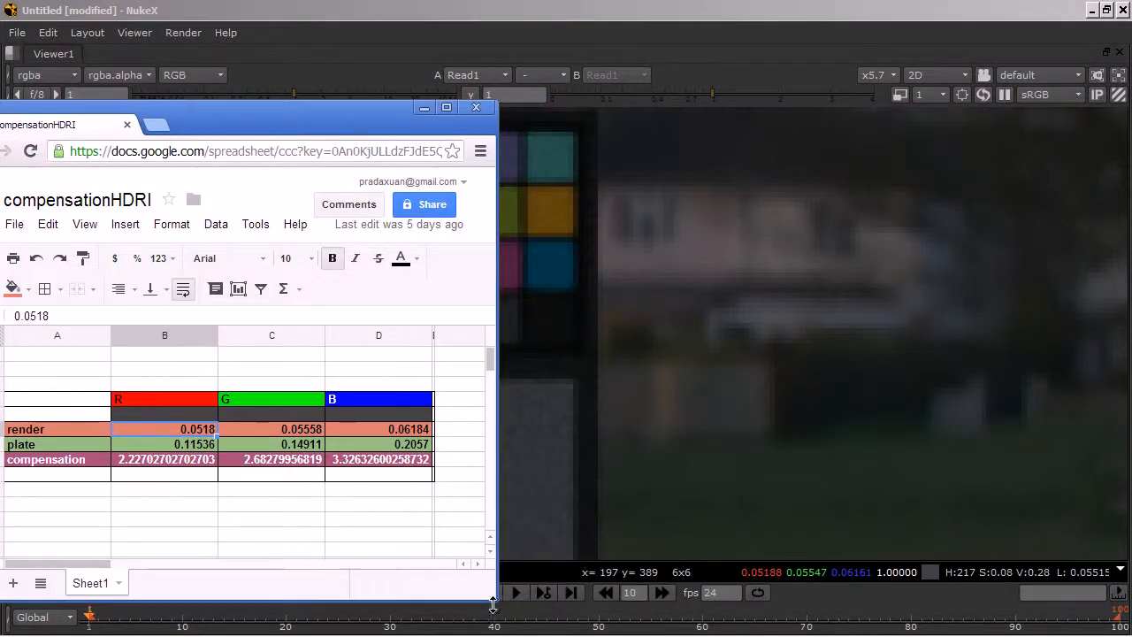
Enter the sampled render grey values 0.05188, 0.05547 and the blue value into row 6.
{"action": "left_click_drag", "start_coordinate": [492, 605], "coordinate": [410, 456]}
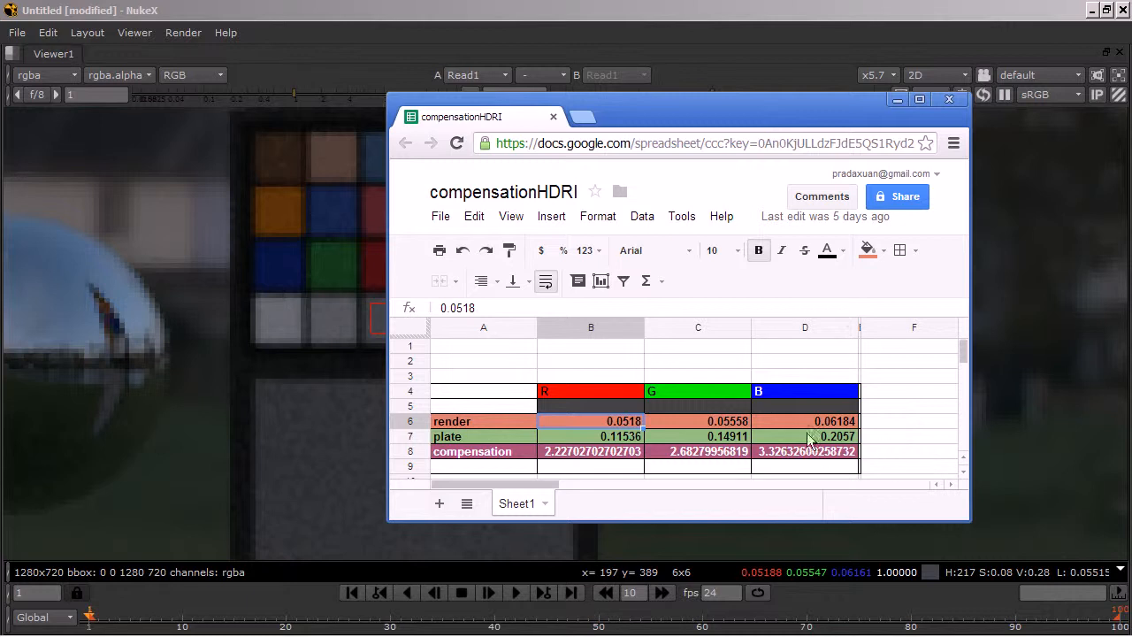
{"action": "mouse_move", "coordinate": [726, 582]}
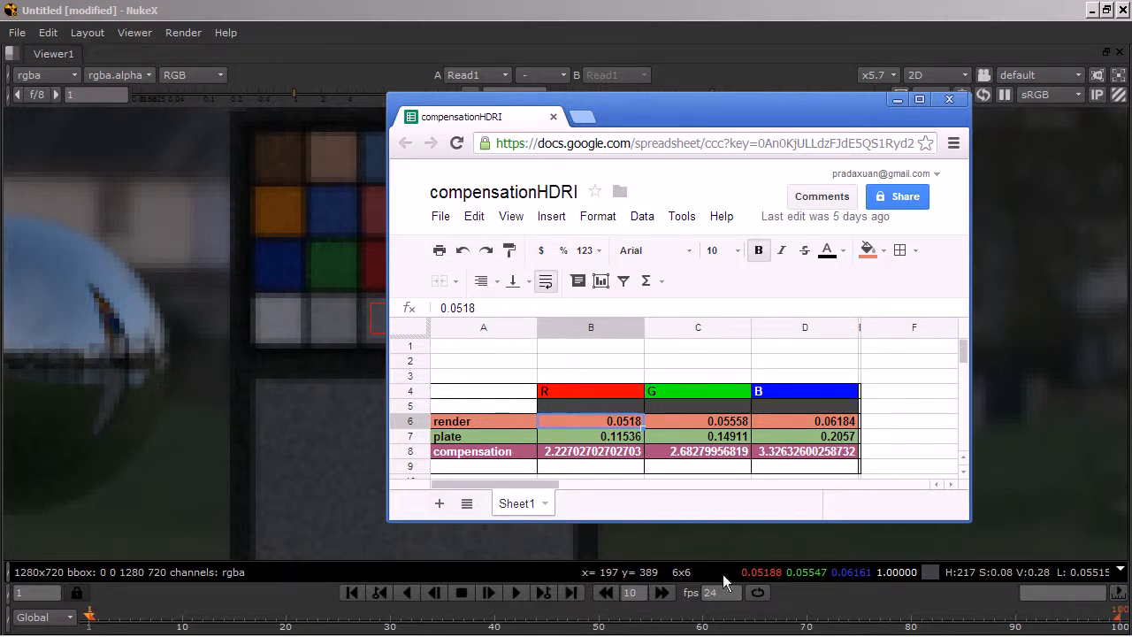
{"action": "mouse_move", "coordinate": [611, 436]}
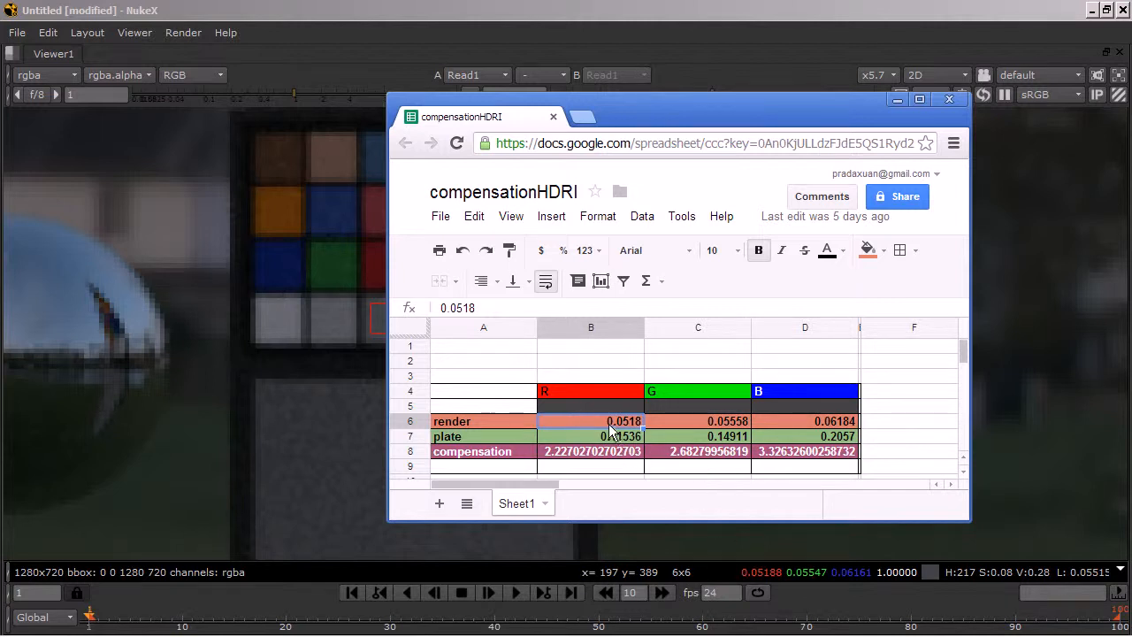
{"action": "left_click", "coordinate": [697, 421]}
{"action": "type", "text": "0.055"}
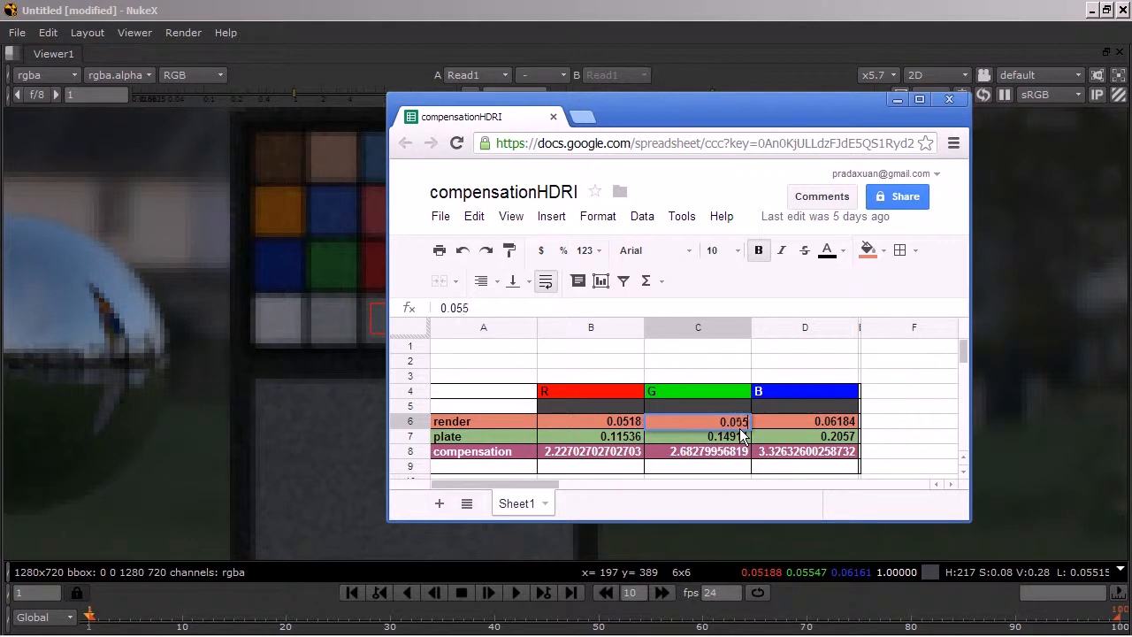
{"action": "left_click", "coordinate": [697, 421]}
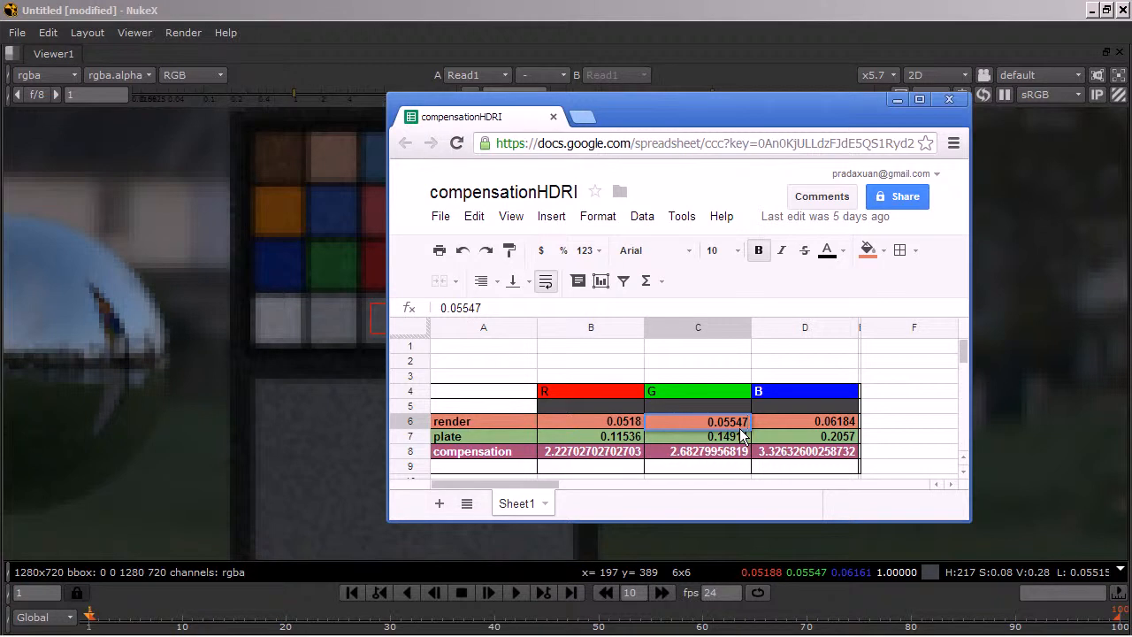
{"action": "left_click", "coordinate": [591, 421]}
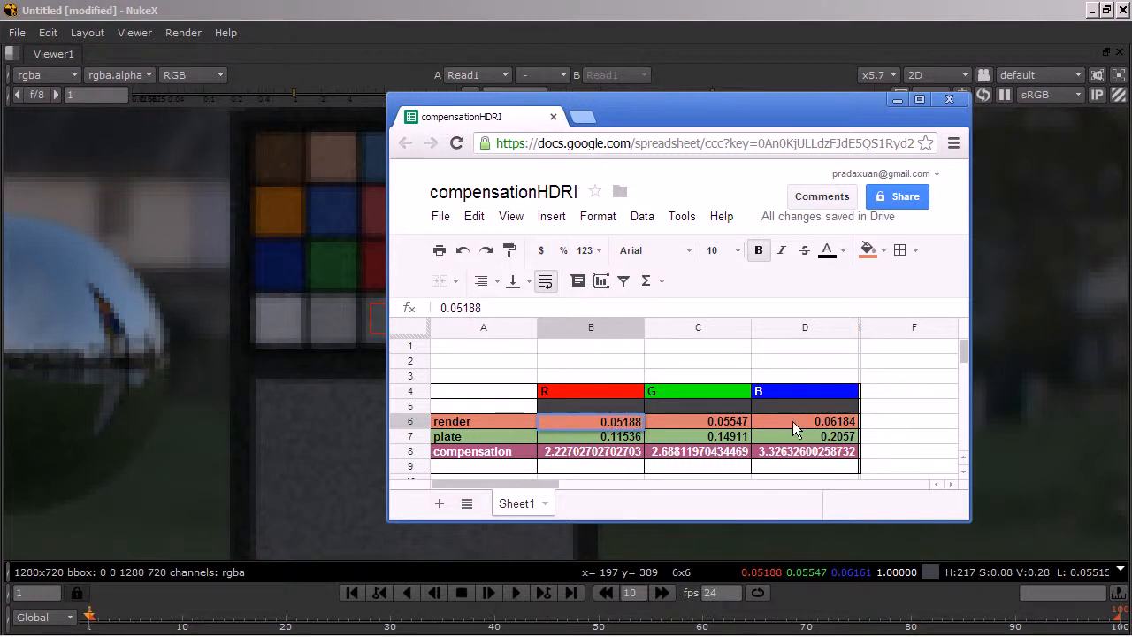
{"action": "left_click", "coordinate": [803, 421]}
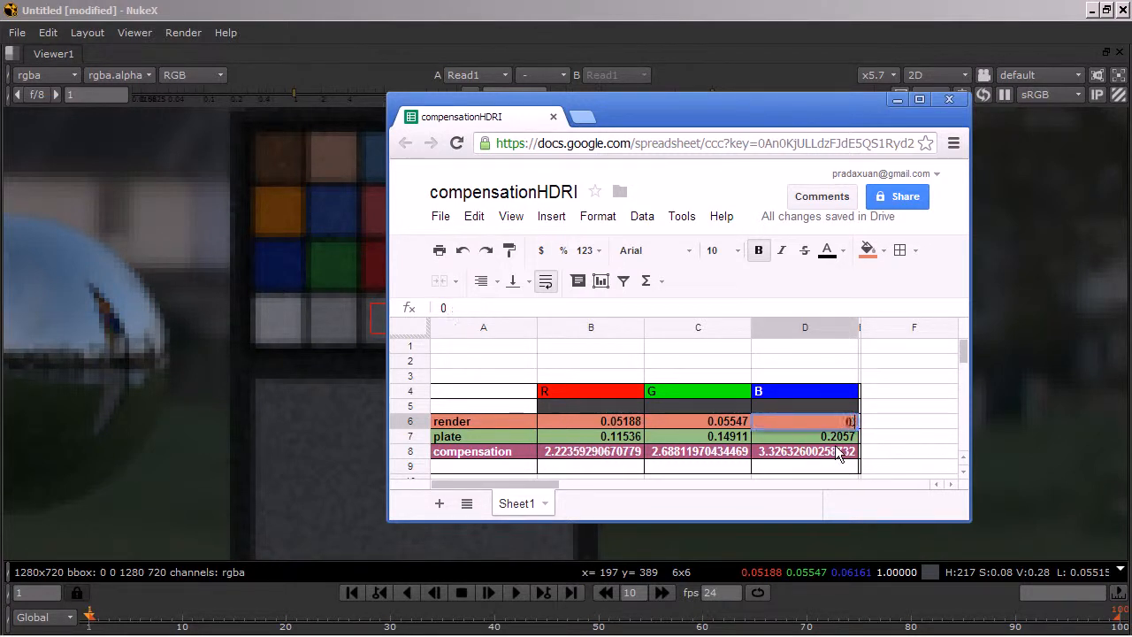
{"action": "type", "text": "0.0"}
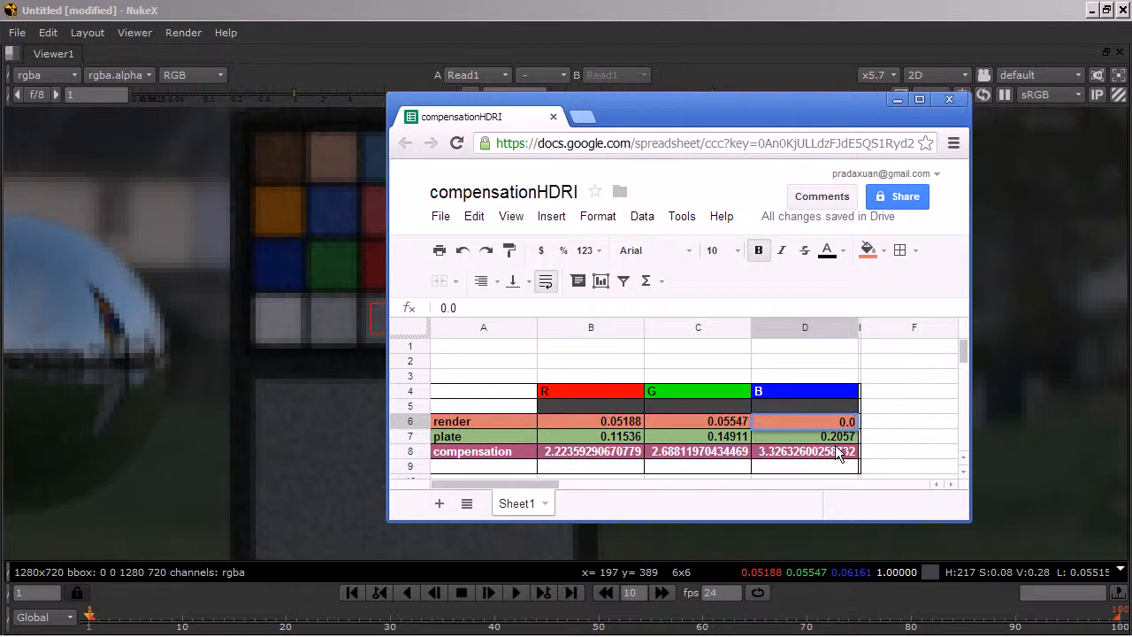
{"action": "left_click", "coordinate": [804, 422]}
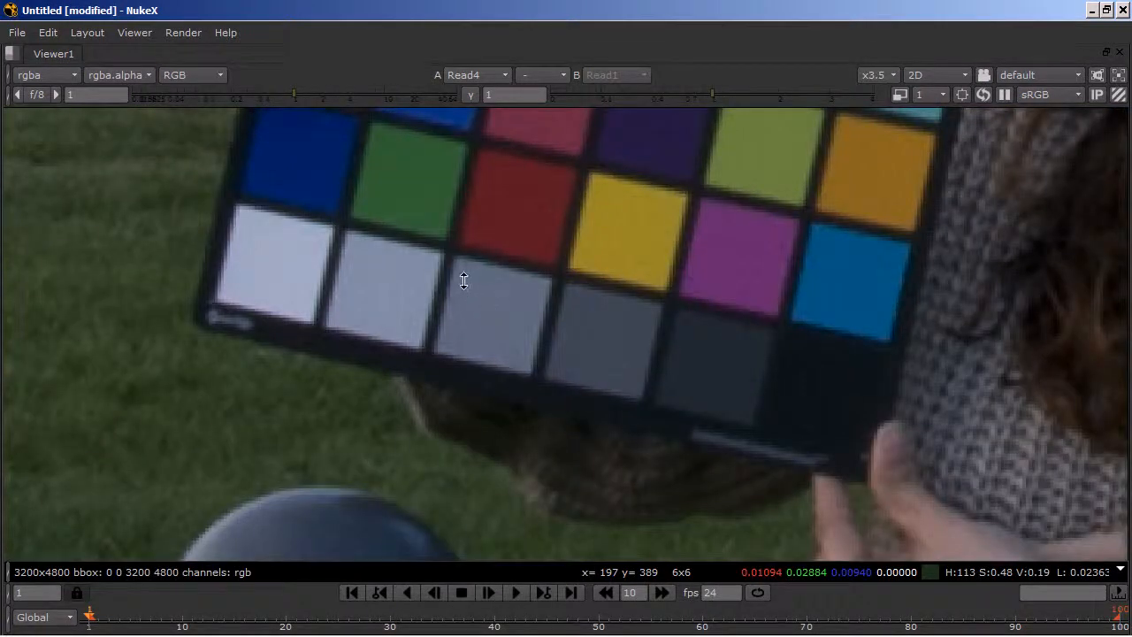
Sample the plate's grey patch and enter 0.11363, 0.14487, 0.20141 into the plate row.
{"action": "left_click_drag", "start_coordinate": [464, 279], "coordinate": [520, 345]}
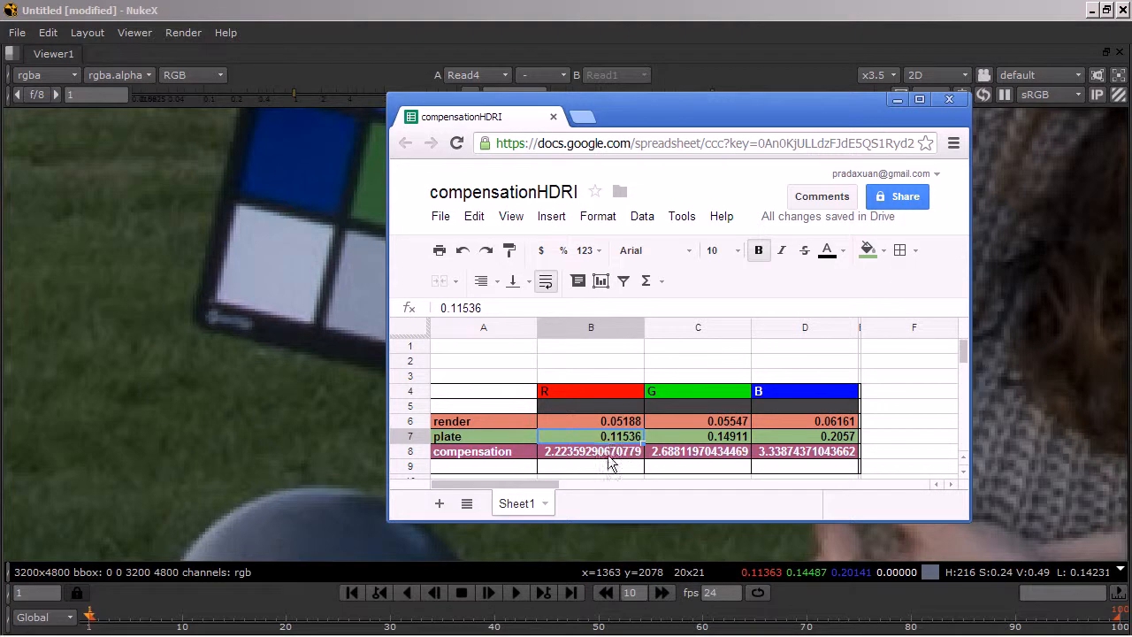
{"action": "type", "text": "0"}
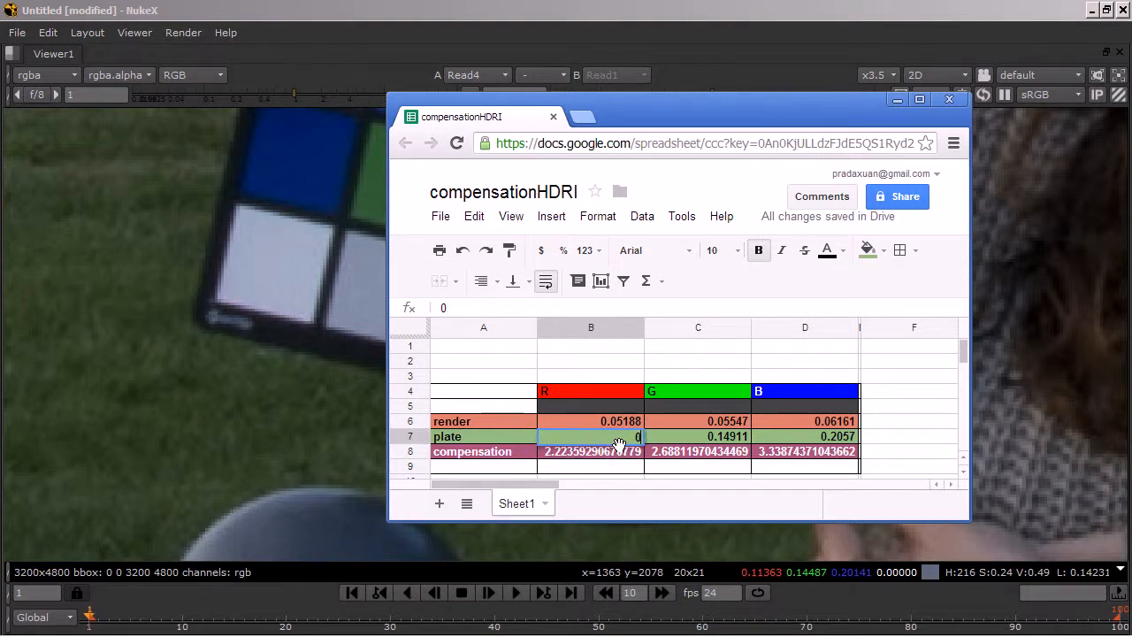
{"action": "type", "text": "0.11363"}
{"action": "left_click", "coordinate": [697, 435]}
{"action": "type", "text": "0.14487"}
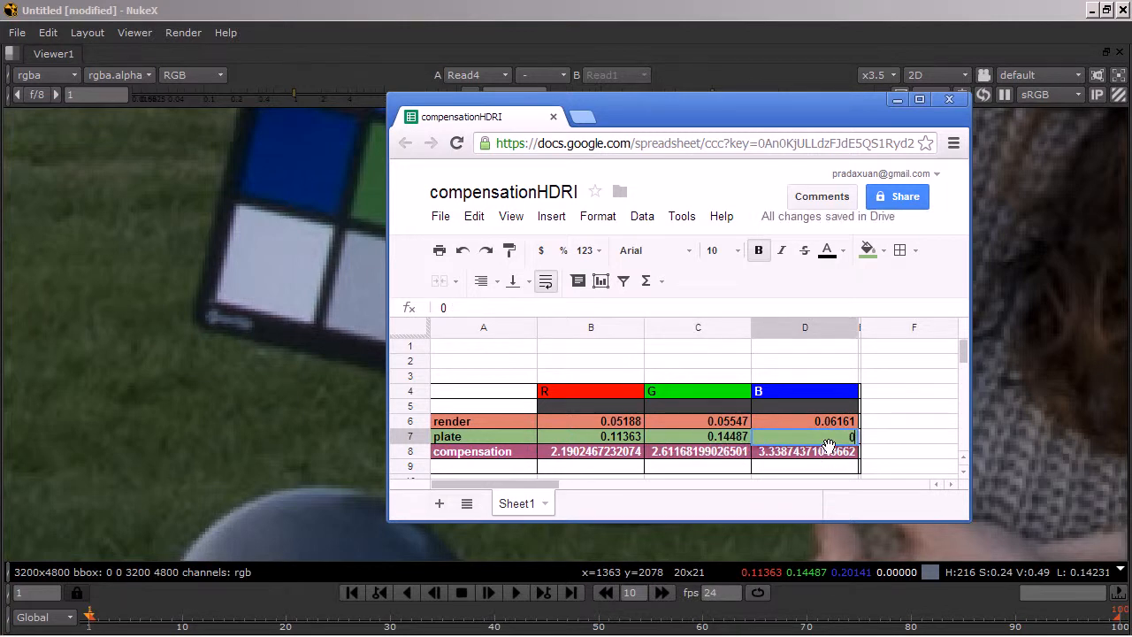
{"action": "type", "text": "0.20141"}
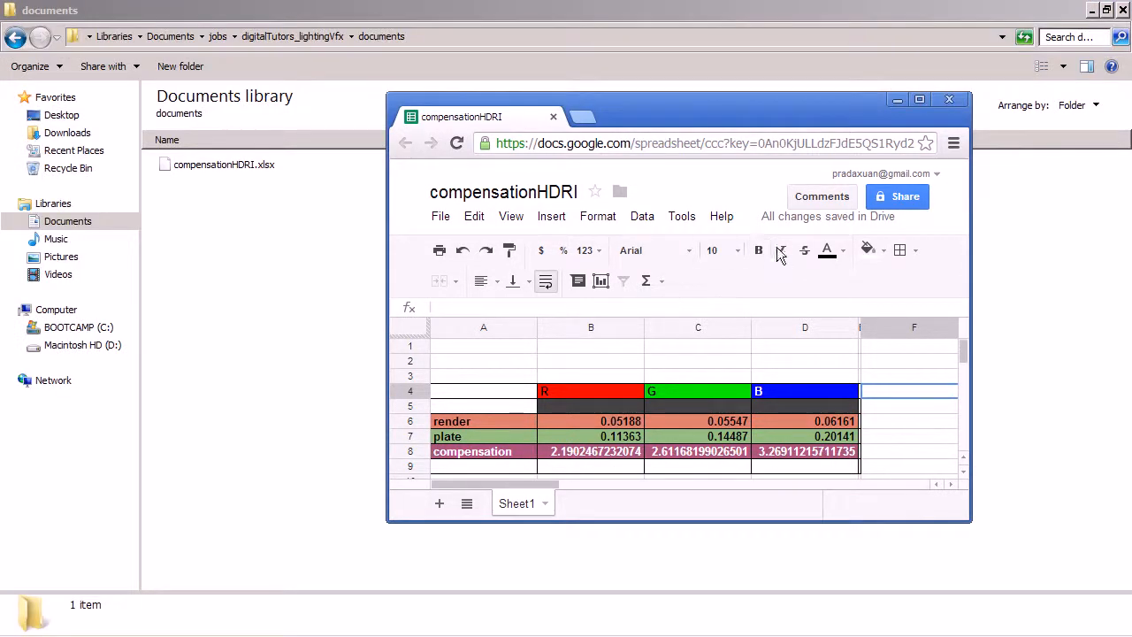
Show the hdr_environment texture's Color Balance attributes in Maya beside the compensation ratios.
{"action": "left_click", "coordinate": [396, 626]}
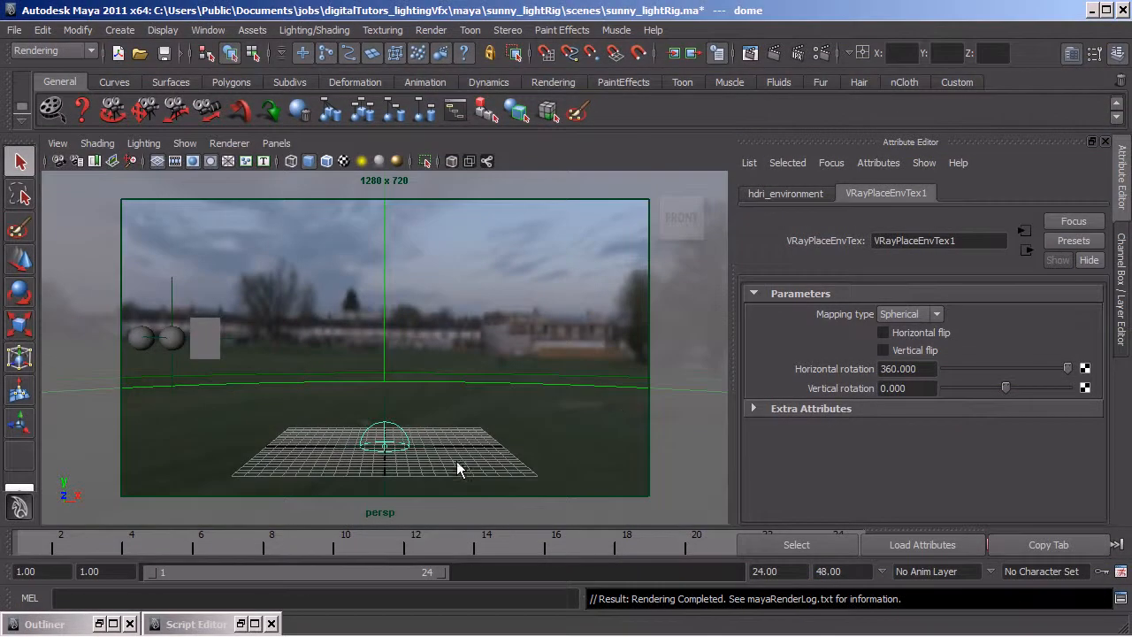
{"action": "left_click", "coordinate": [386, 442]}
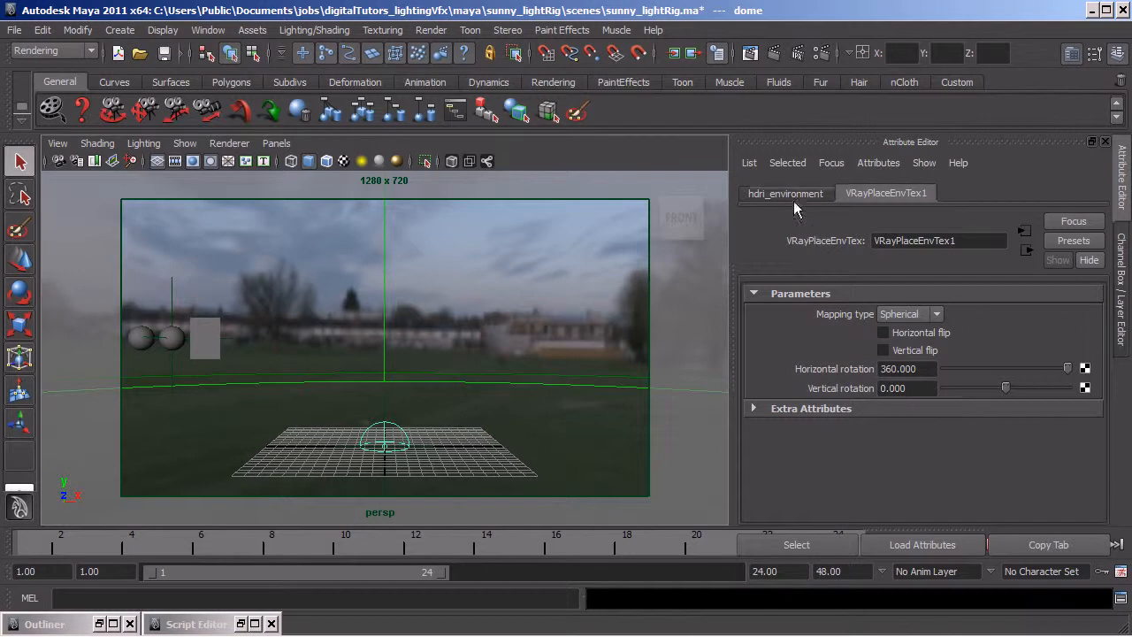
{"action": "left_click", "coordinate": [785, 193]}
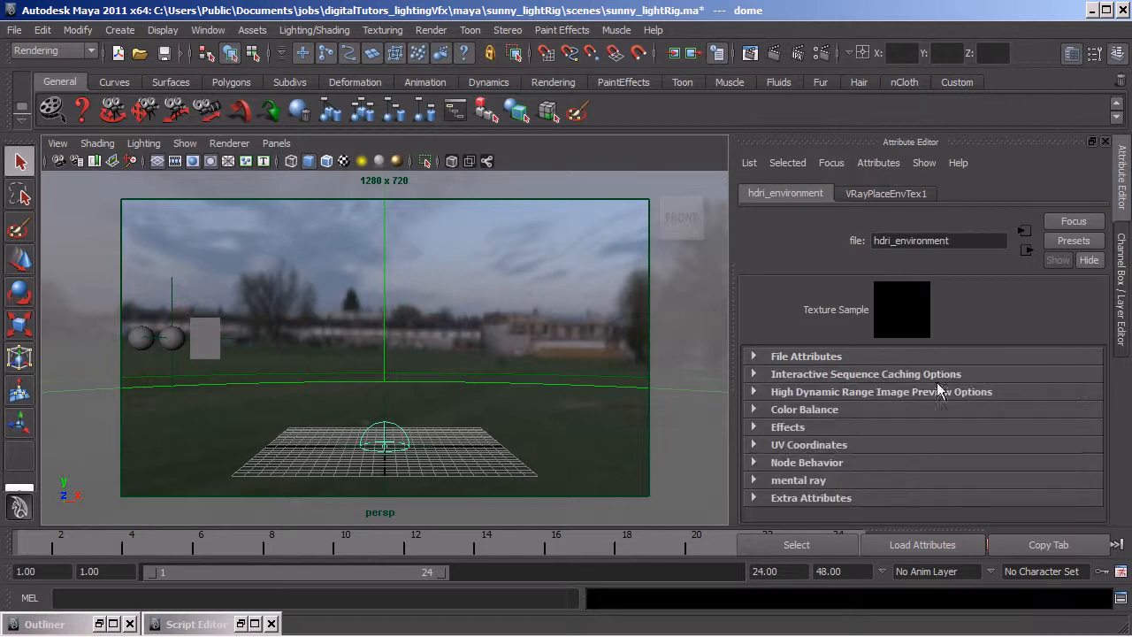
{"action": "left_click", "coordinate": [803, 409]}
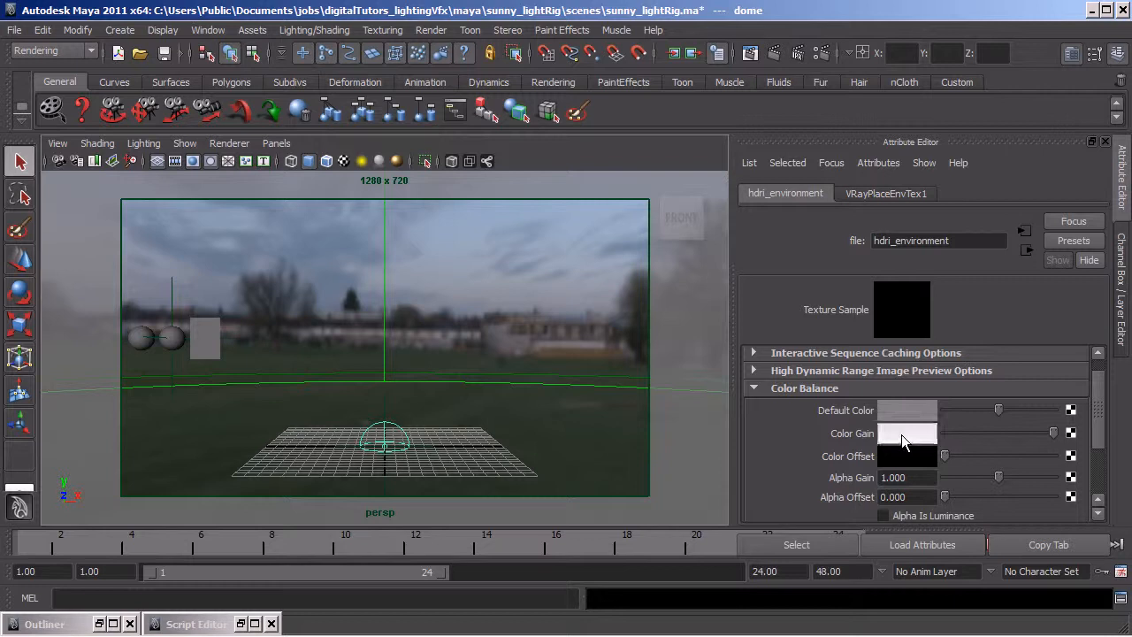
{"action": "left_click", "coordinate": [907, 431]}
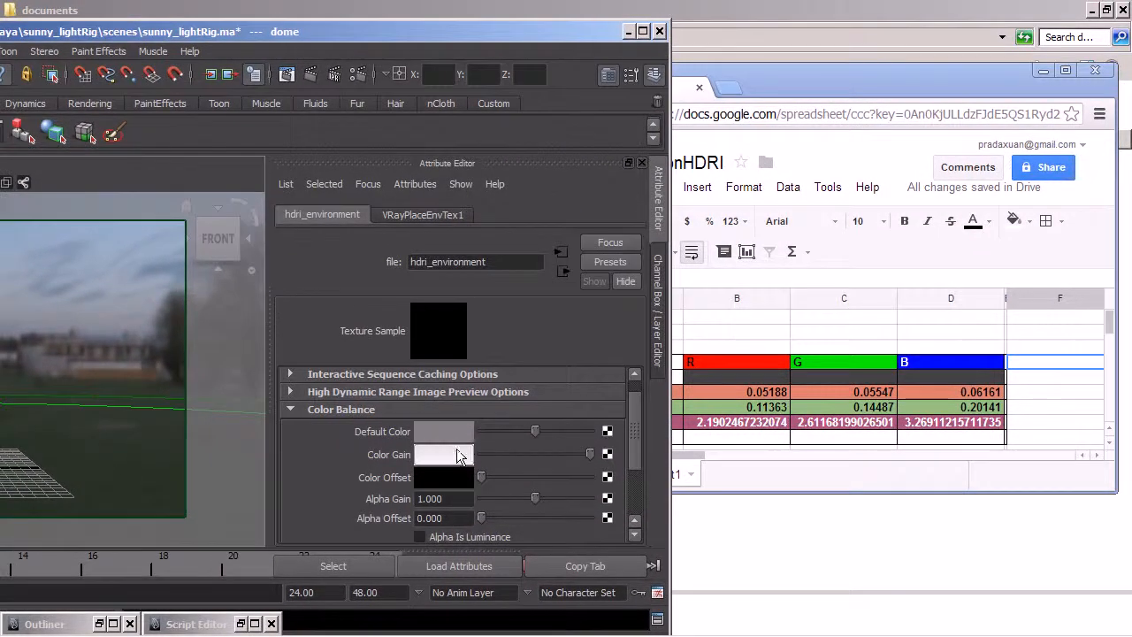
Set the hdr_environment Color Gain to red 2.190, green 2.611 and the blue ratio.
{"action": "left_click", "coordinate": [443, 453]}
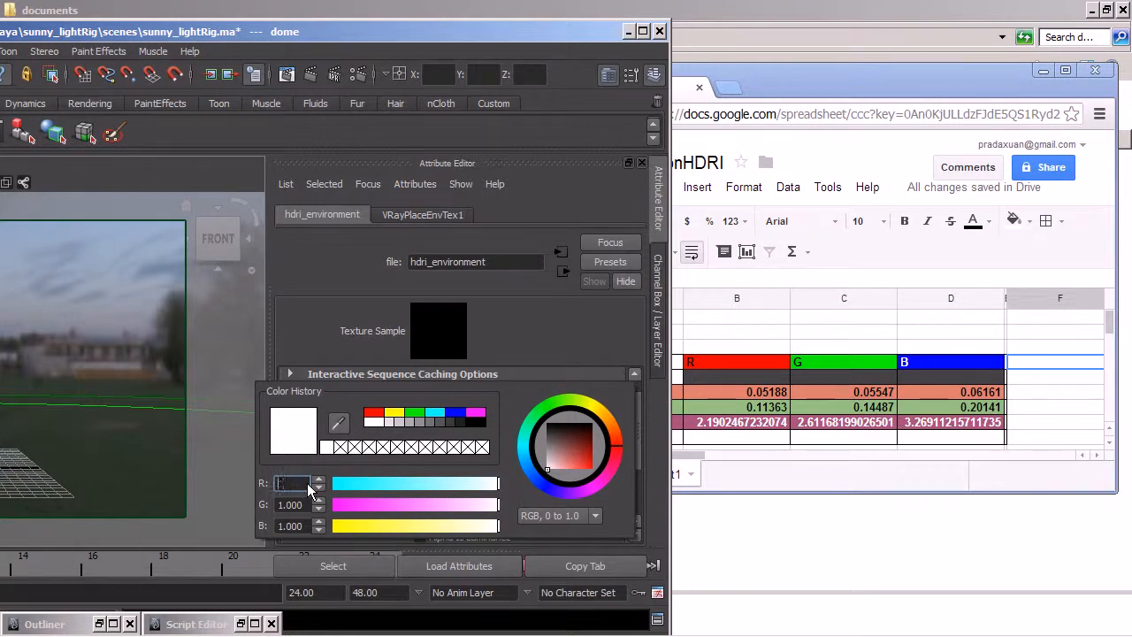
{"action": "type", "text": "2."}
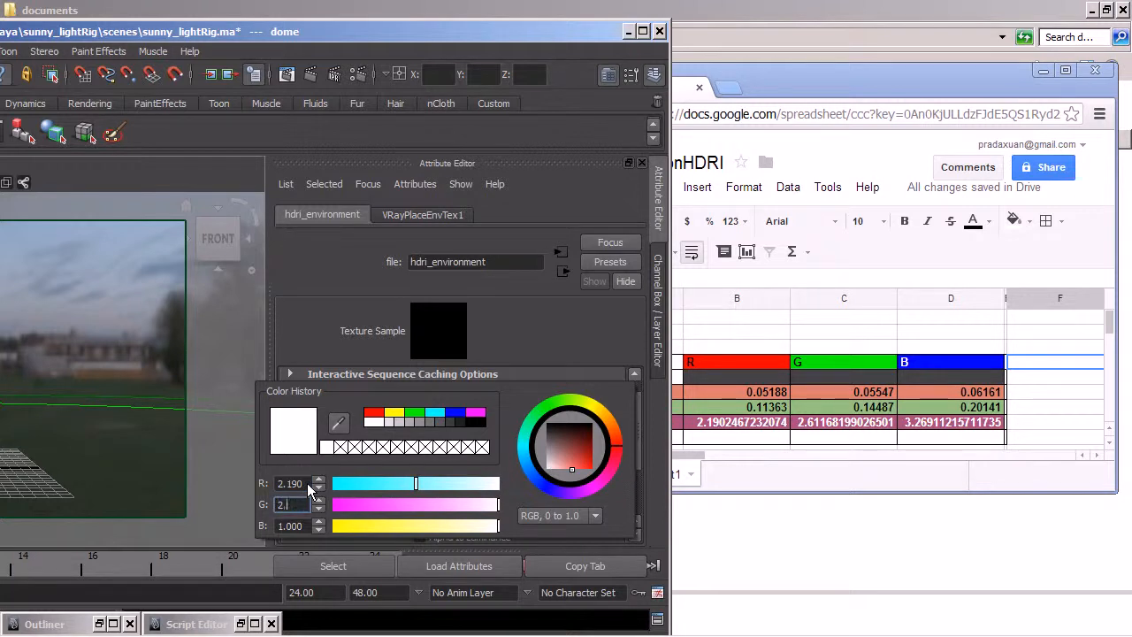
{"action": "type", "text": "2.611"}
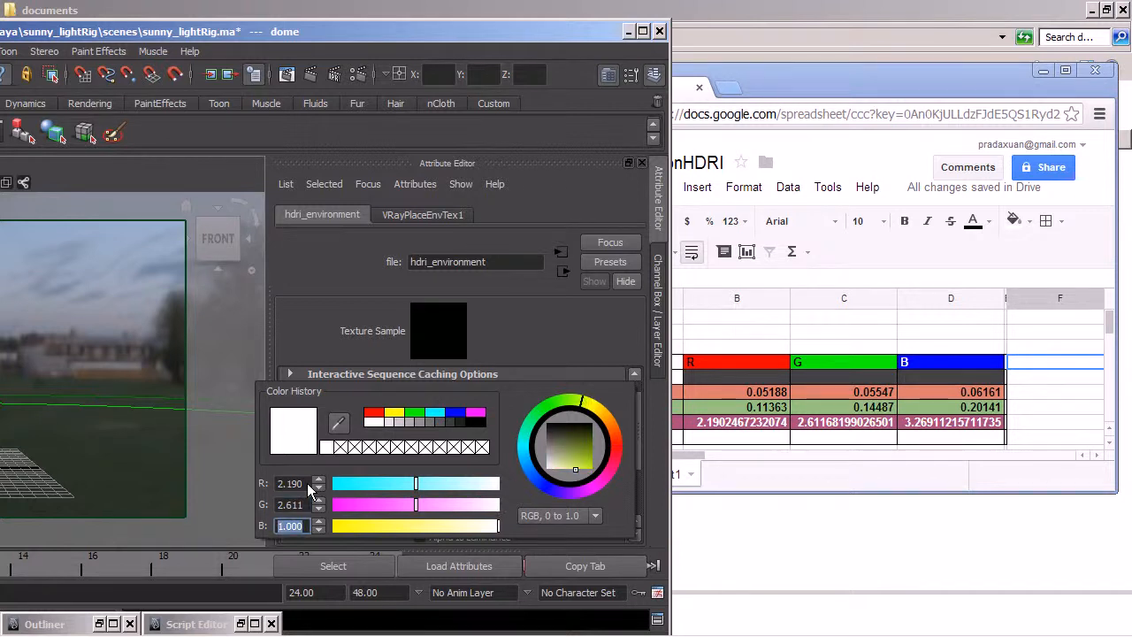
{"action": "type", "text": "3.2"}
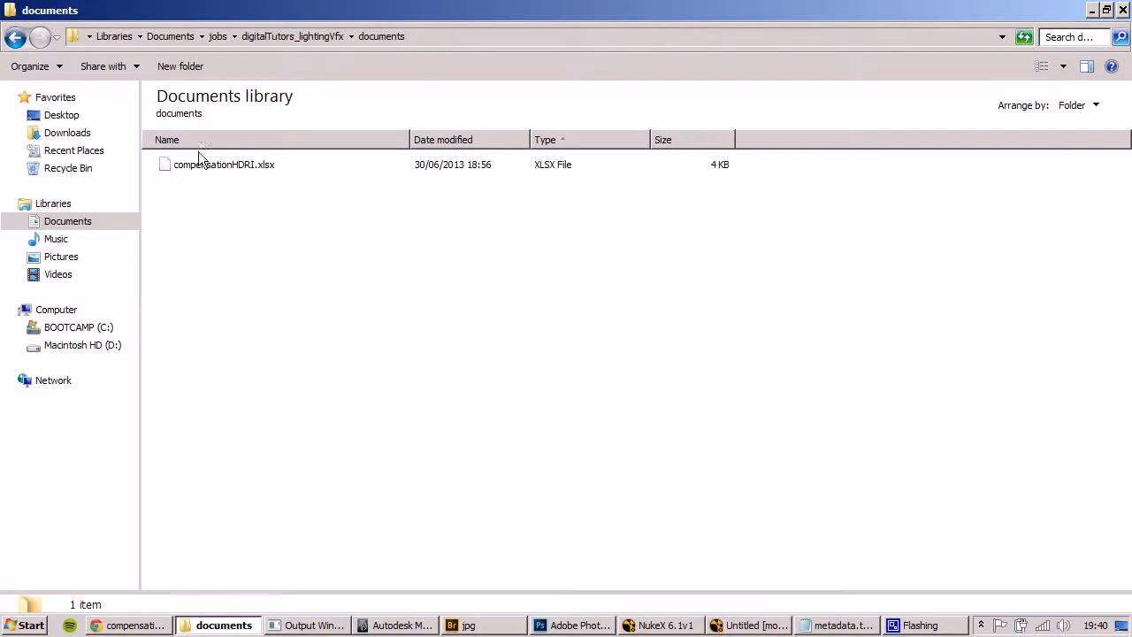
Navigate to maya > sunny_lightRig > images and select the original EXR render.
{"action": "left_click", "coordinate": [15, 36]}
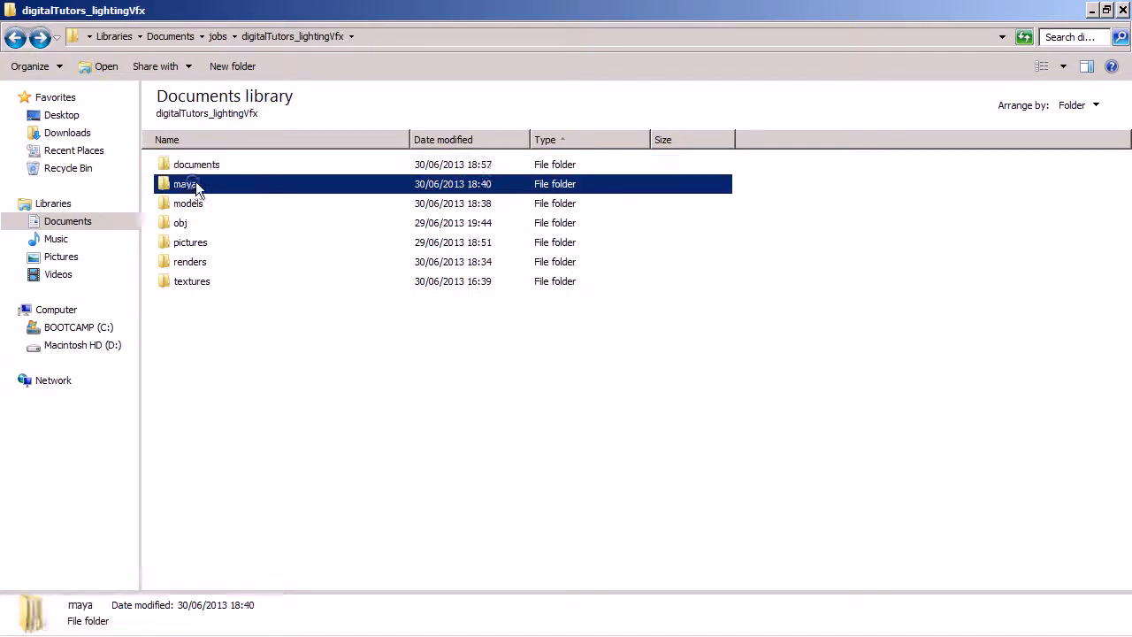
{"action": "double_click", "coordinate": [186, 184]}
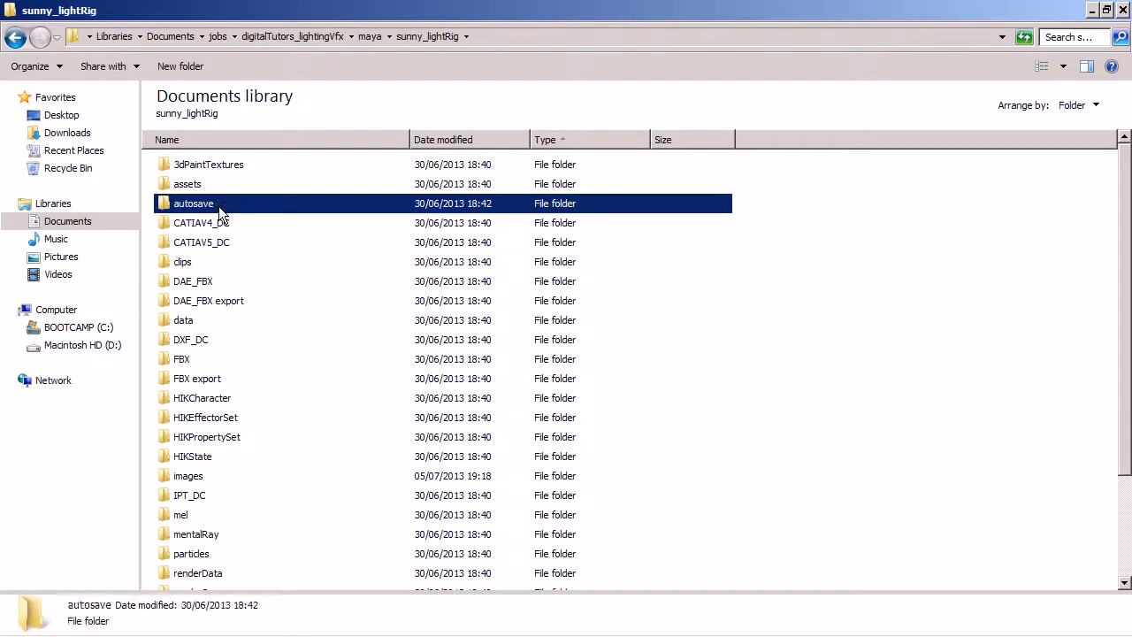
{"action": "double_click", "coordinate": [187, 476]}
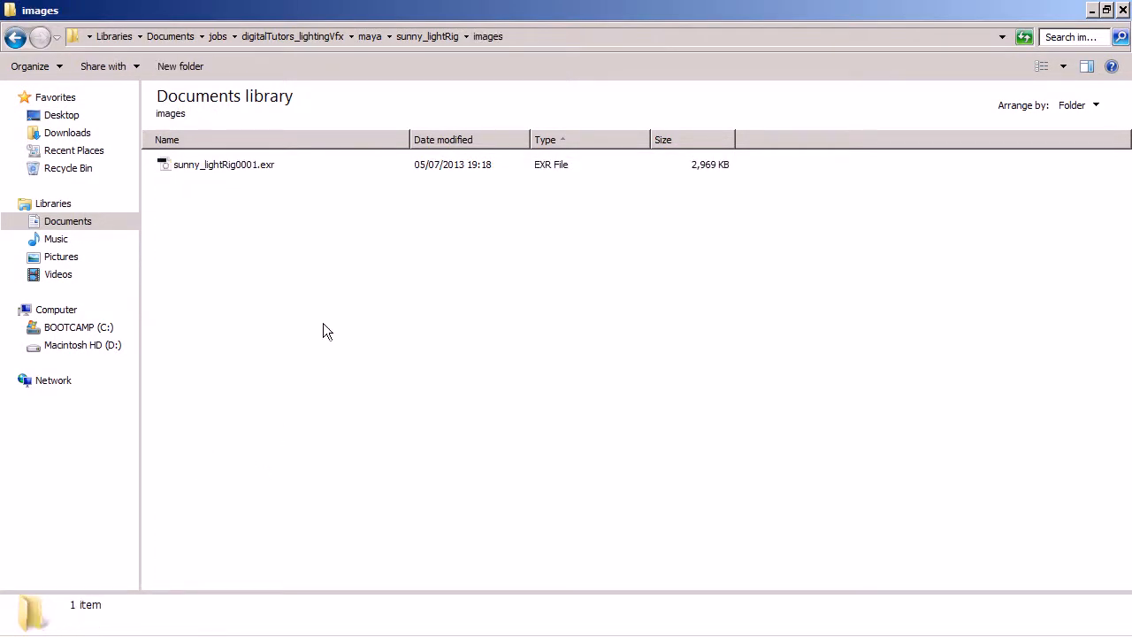
{"action": "left_click", "coordinate": [223, 164]}
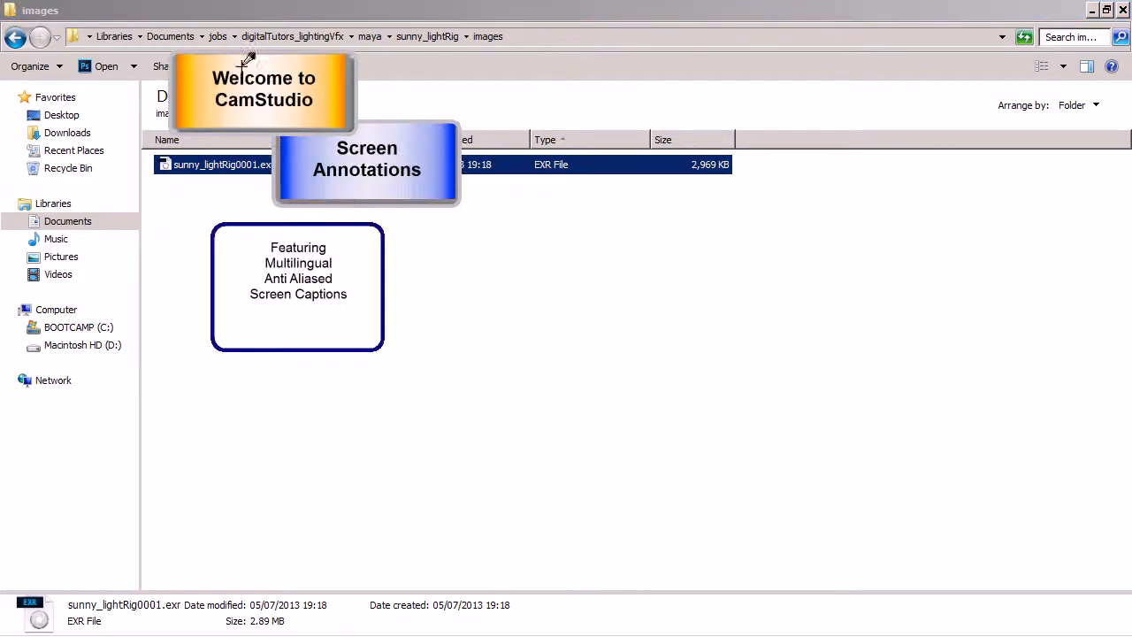
Rename sunny_lightRig0001.exr to sunny_lightRig_before.exr.
{"action": "right_click", "coordinate": [366, 159]}
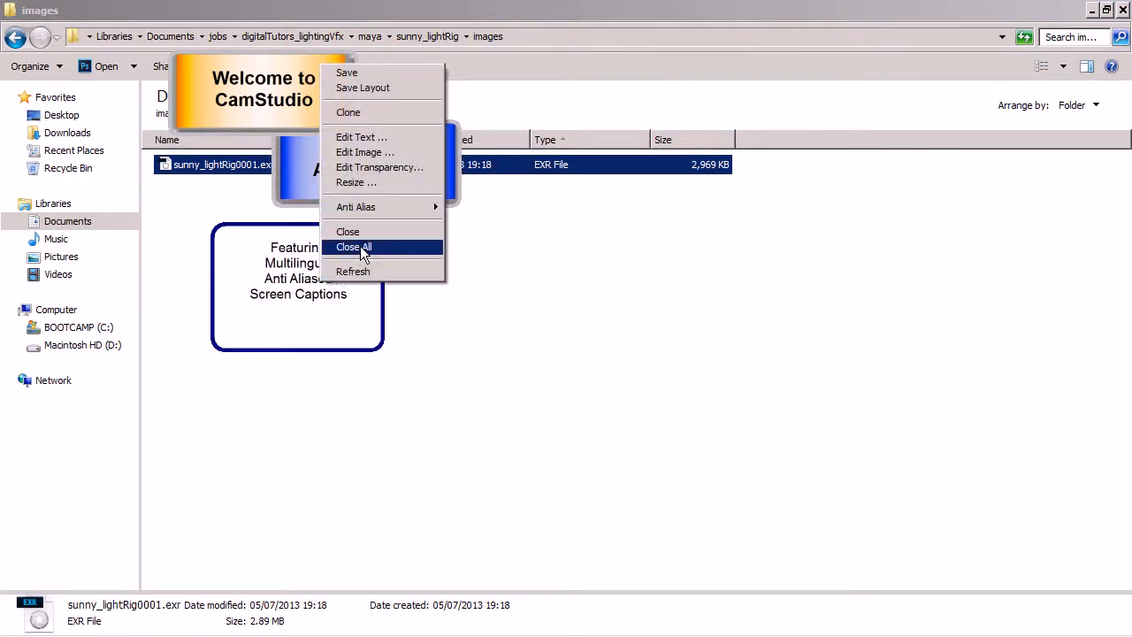
{"action": "left_click", "coordinate": [353, 246]}
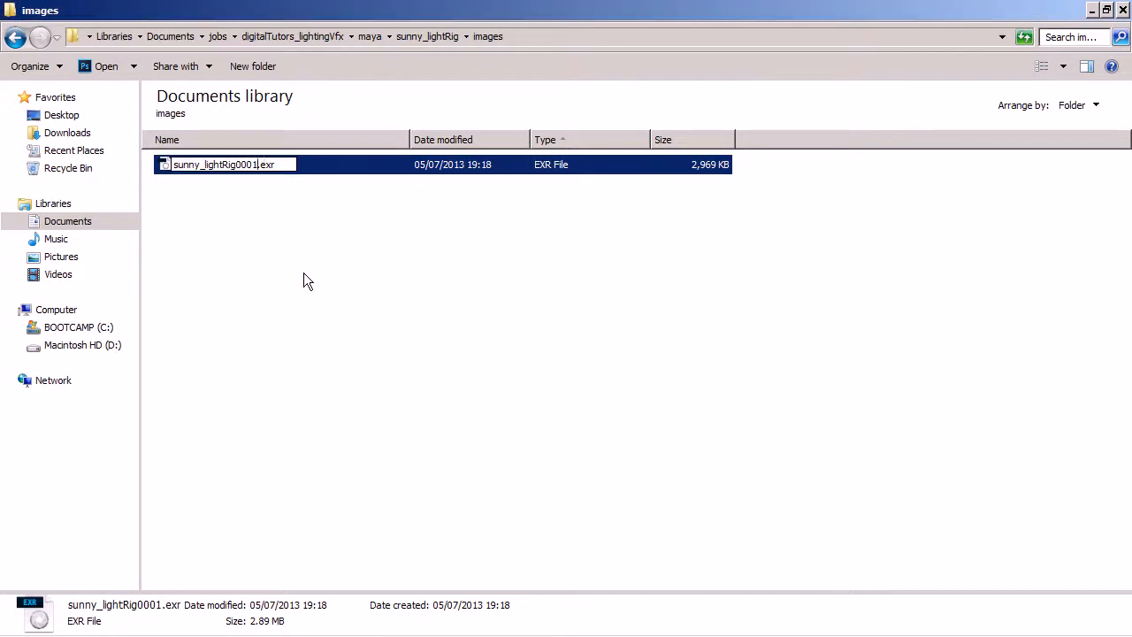
{"action": "key", "text": "BackSpace"}
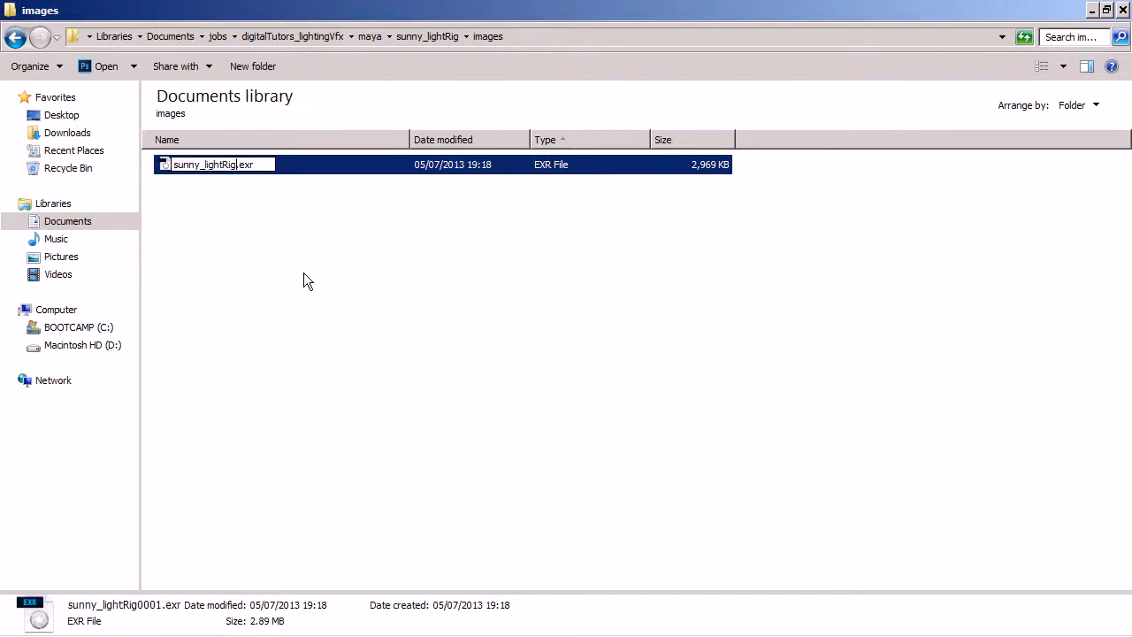
{"action": "type", "text": "_environment"}
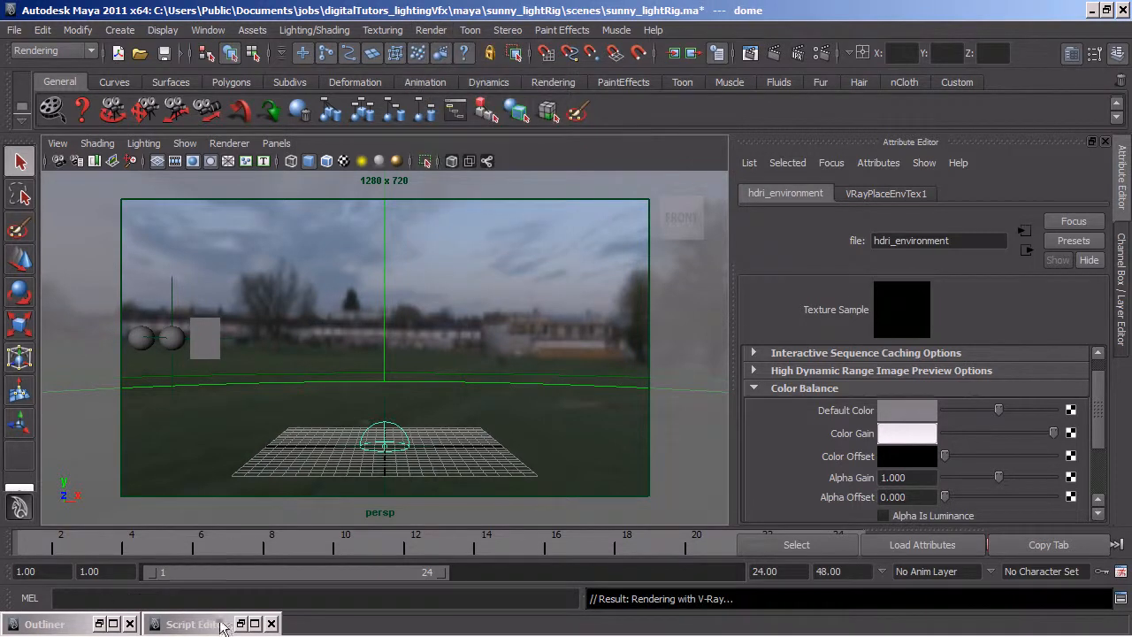
Re-render the current frame with V-Ray using the new dome colour gain.
{"action": "left_click", "coordinate": [186, 623]}
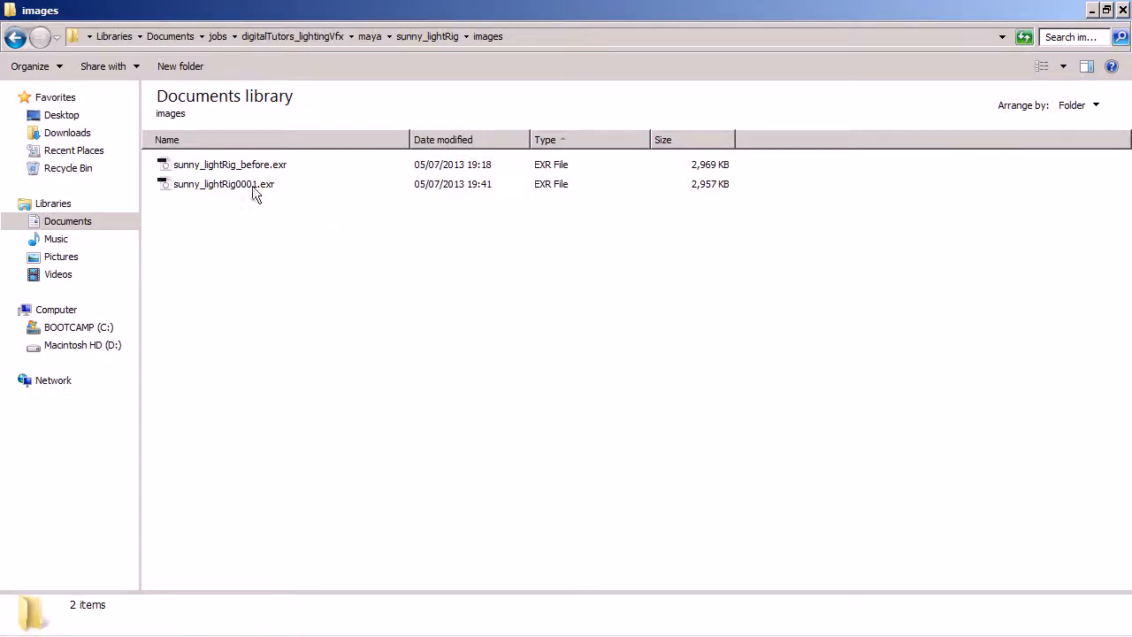
Rename the new render to sunny_lightRig0001_after.exr beside sunny_lightRig_before.exr.
{"action": "left_click", "coordinate": [223, 184]}
{"action": "type", "text": "_after"}
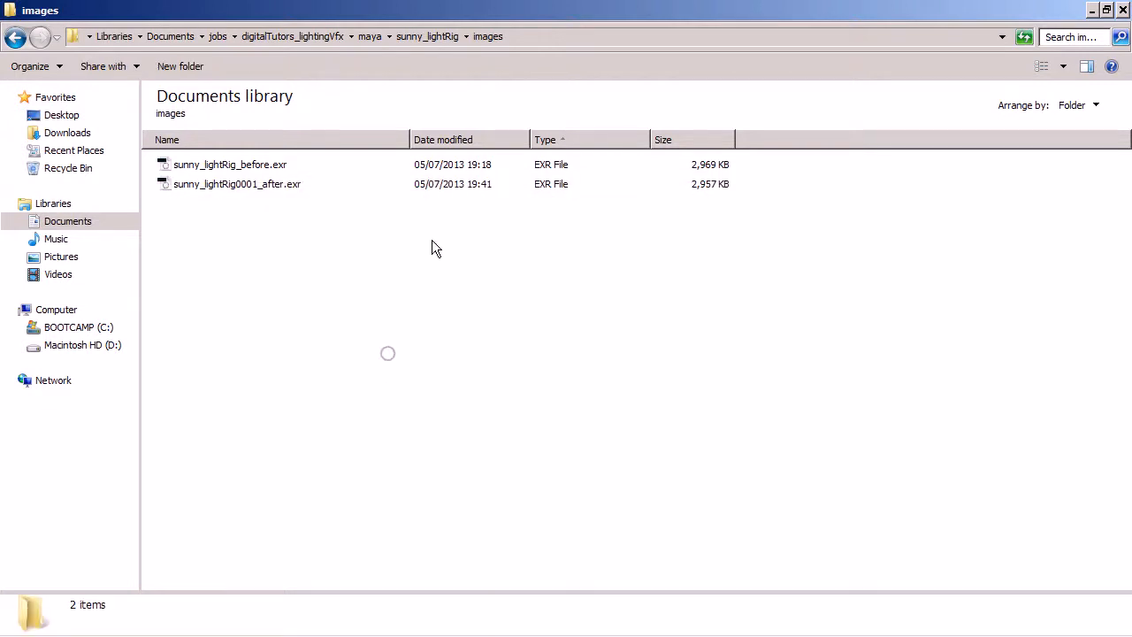
{"action": "mouse_move", "coordinate": [831, 573]}
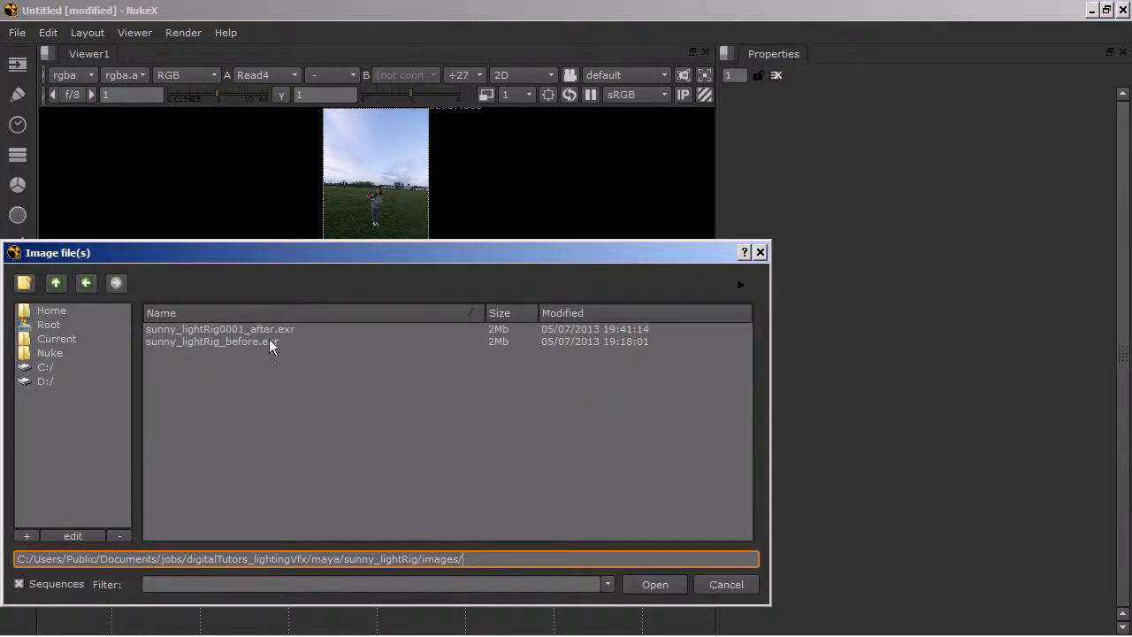
Load sunny_lightRig0001_after.exr and sunny_lightRig_before.exr as two Read nodes.
{"action": "left_click", "coordinate": [654, 583]}
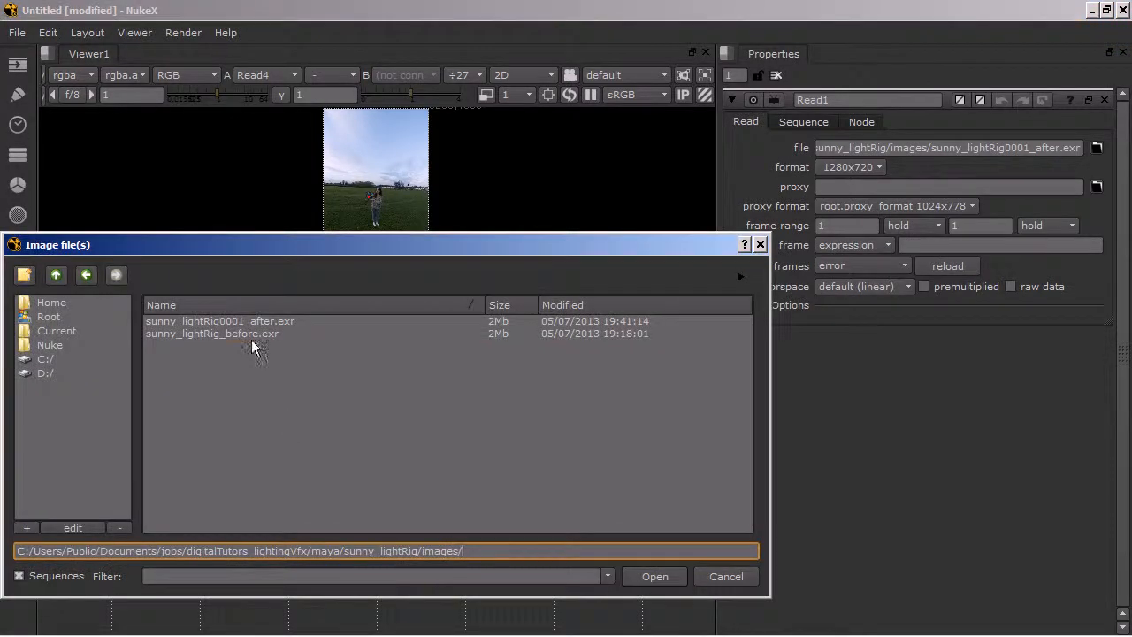
{"action": "left_click", "coordinate": [654, 576]}
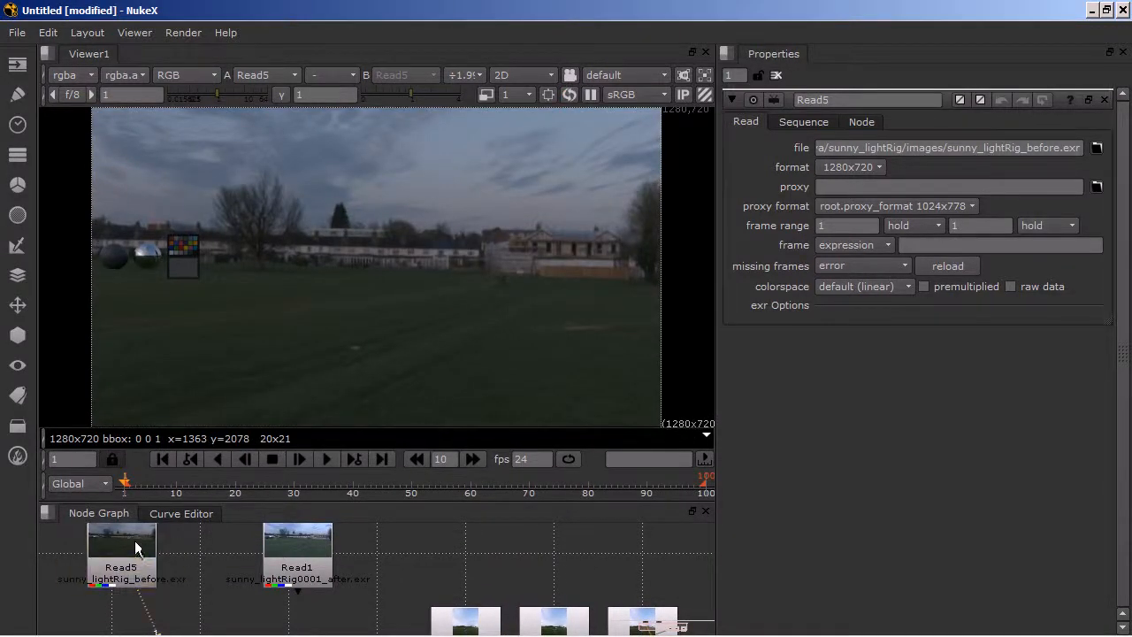
Switch the Viewer between the before and after Read nodes to compare pixel values.
{"action": "left_click", "coordinate": [298, 548]}
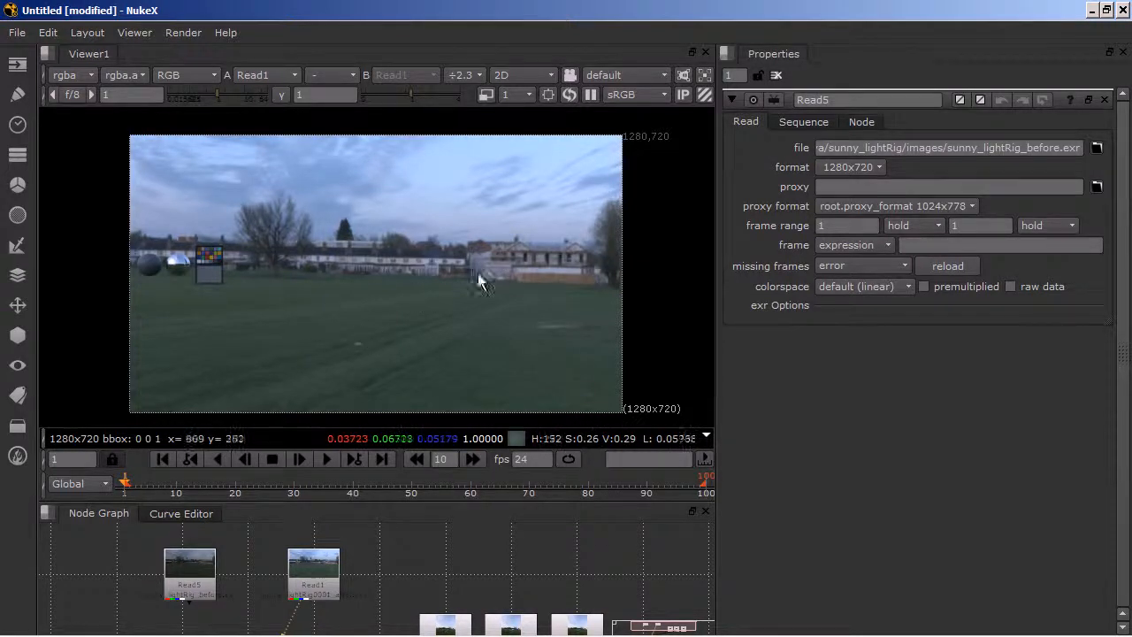
{"action": "mouse_move", "coordinate": [443, 291]}
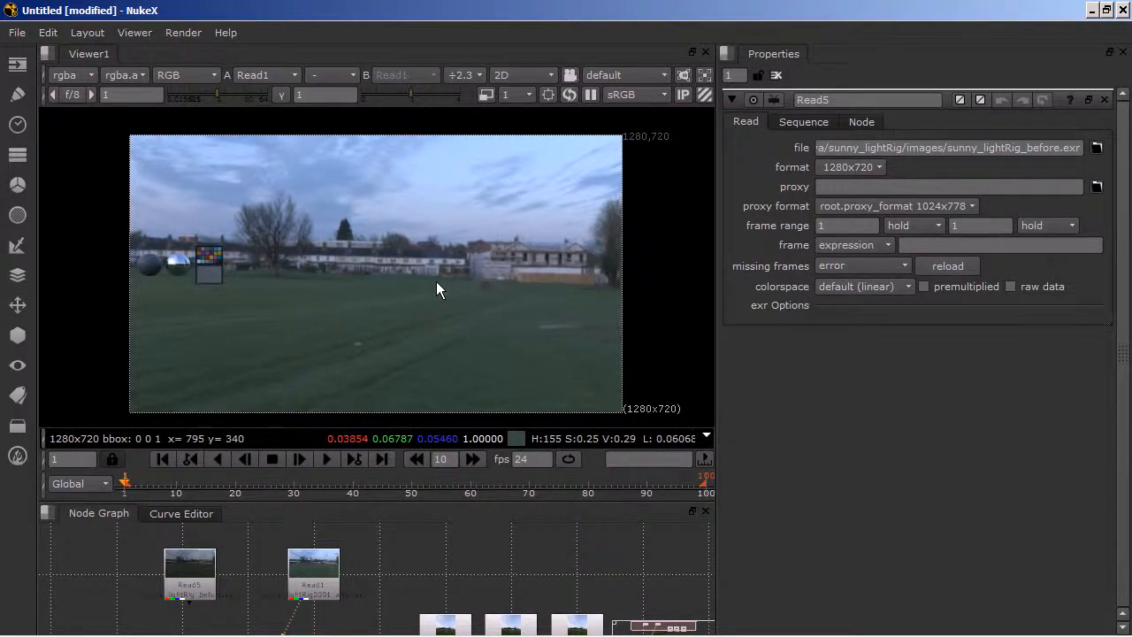